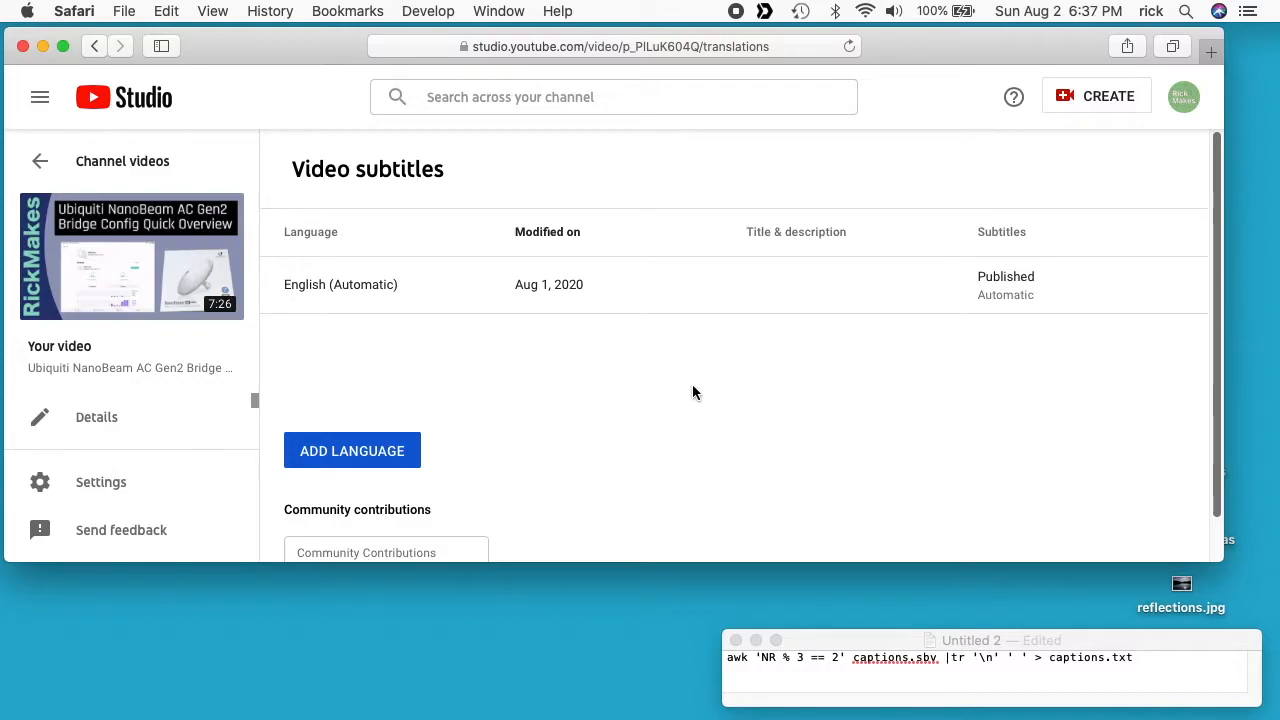
mouse_move(433, 347)
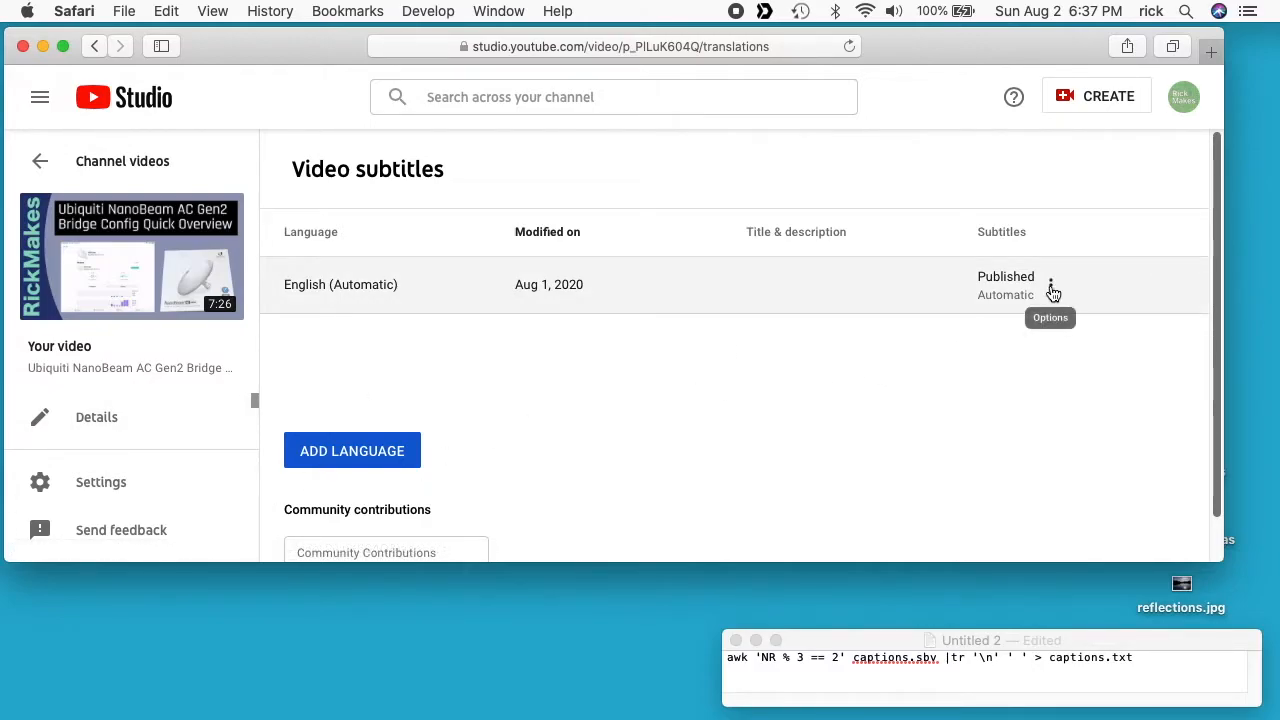
Download the English (Automatic) subtitles from the row's Options menu as captions.sbv
click(1050, 284)
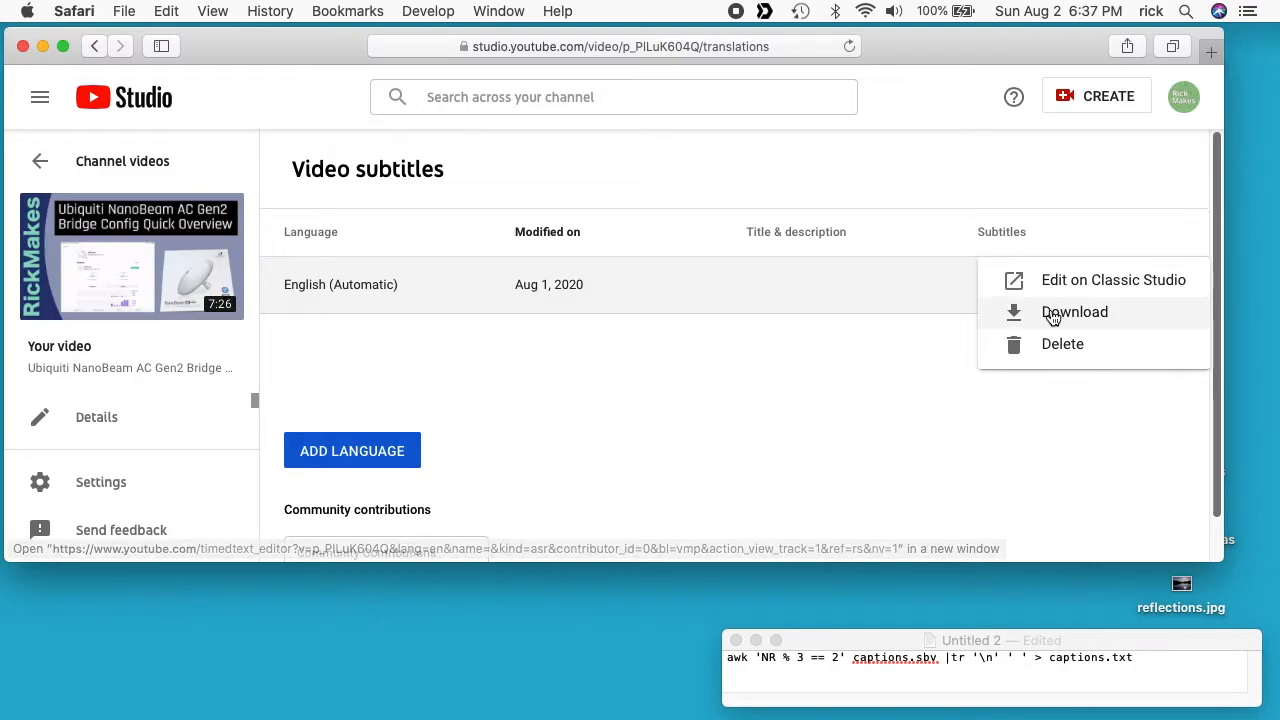
click(1074, 311)
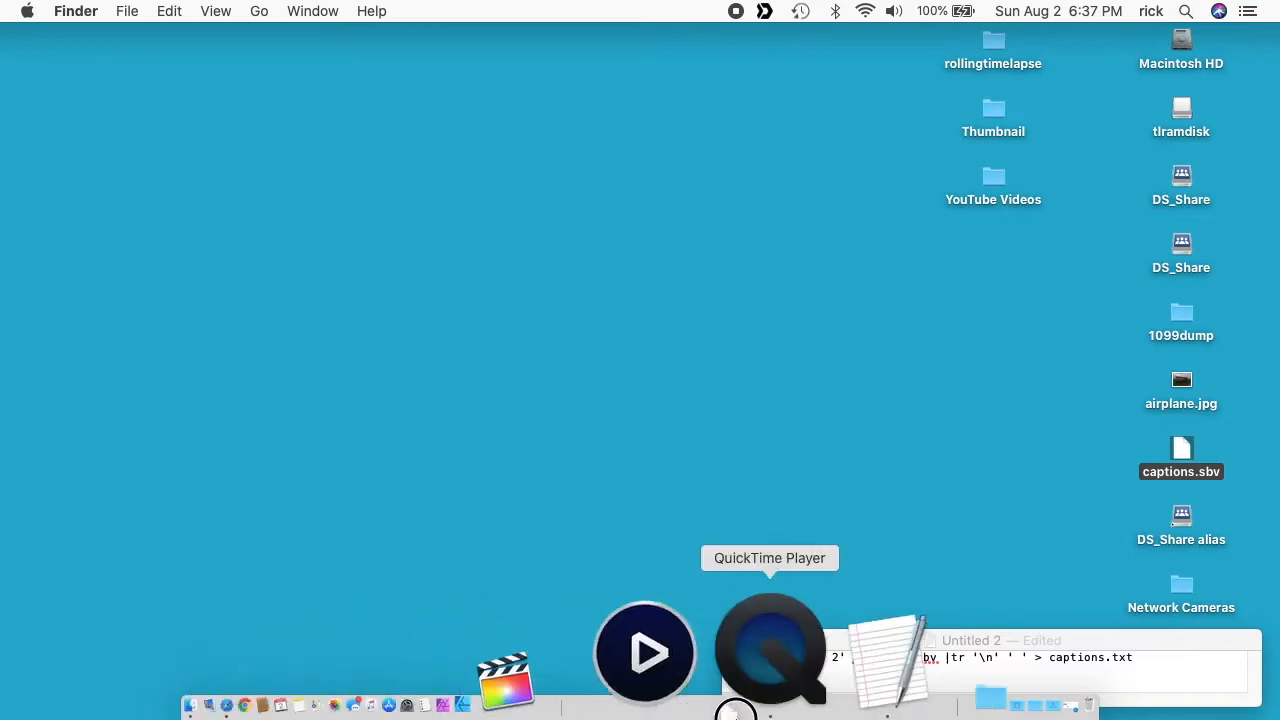
Open captions.sbv from the desktop in TextEdit to see its timestamp and spoken lines
double_click(1181, 456)
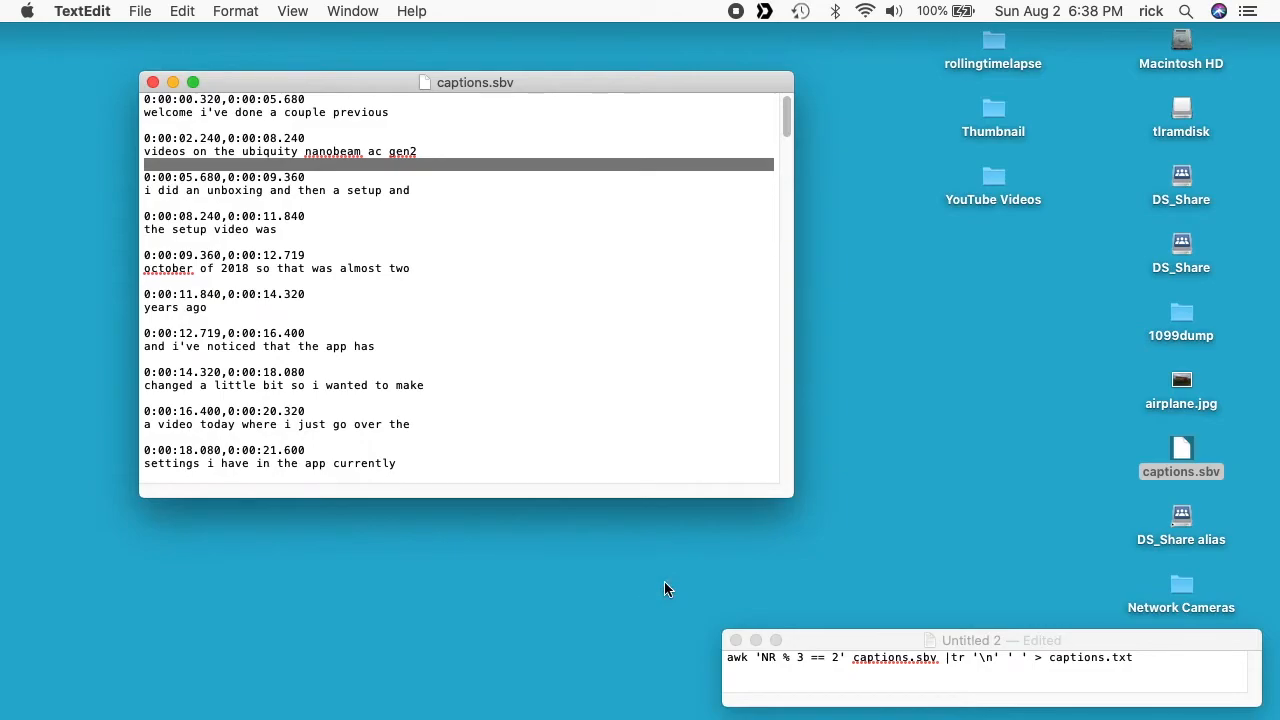
Launch Terminal from Spotlight and change into the Desktop folder
text(terminal)
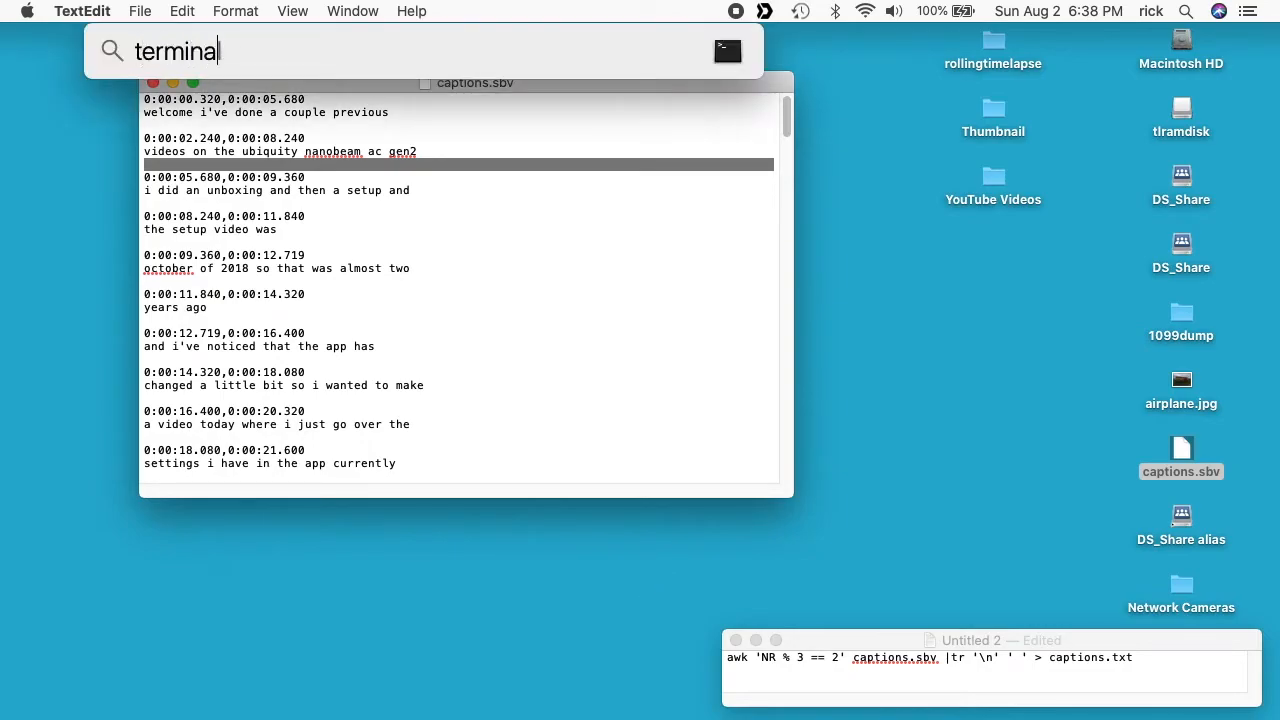
key(enter)
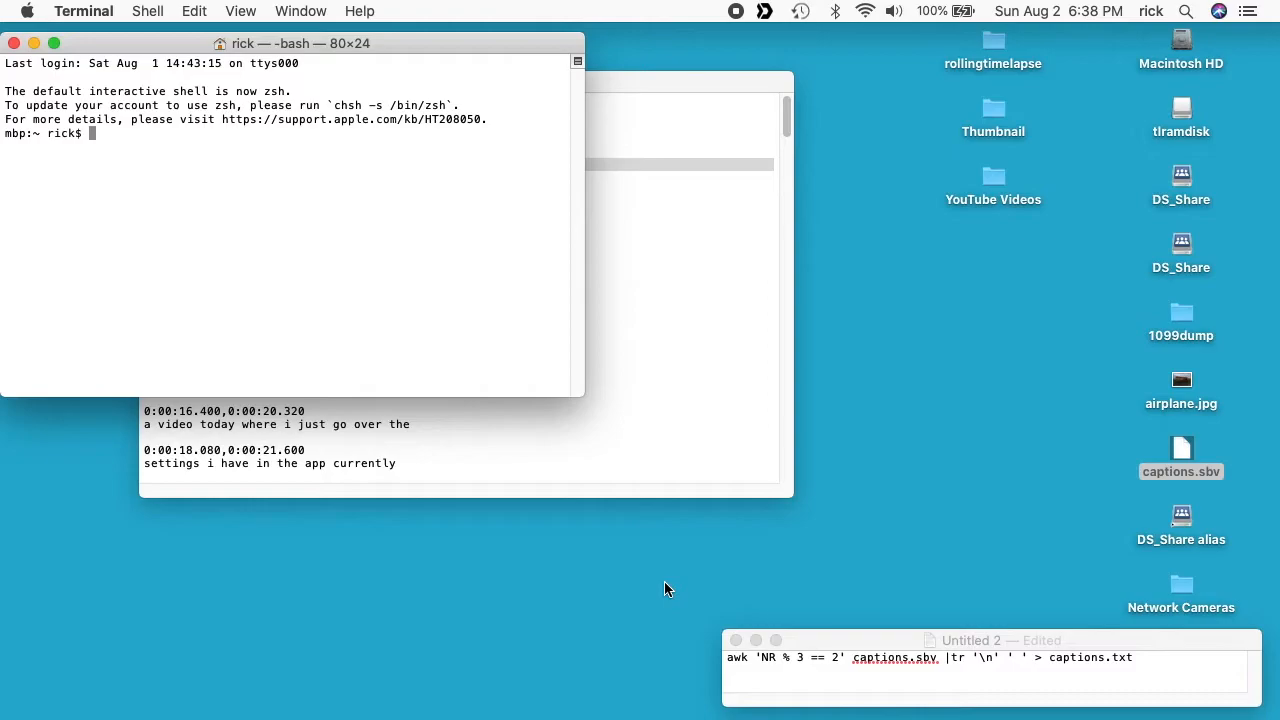
text(cd Desktop)
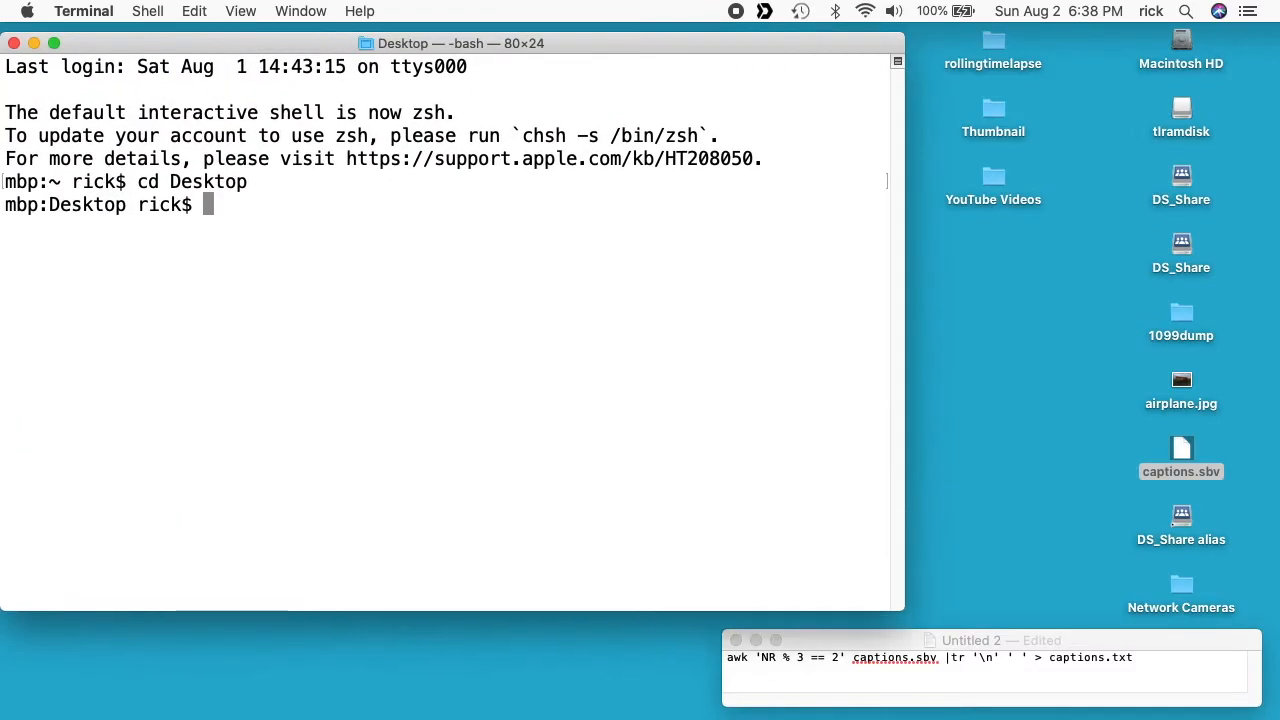
Preview captions.sbv with less, then quit back to the prompt
text(less)
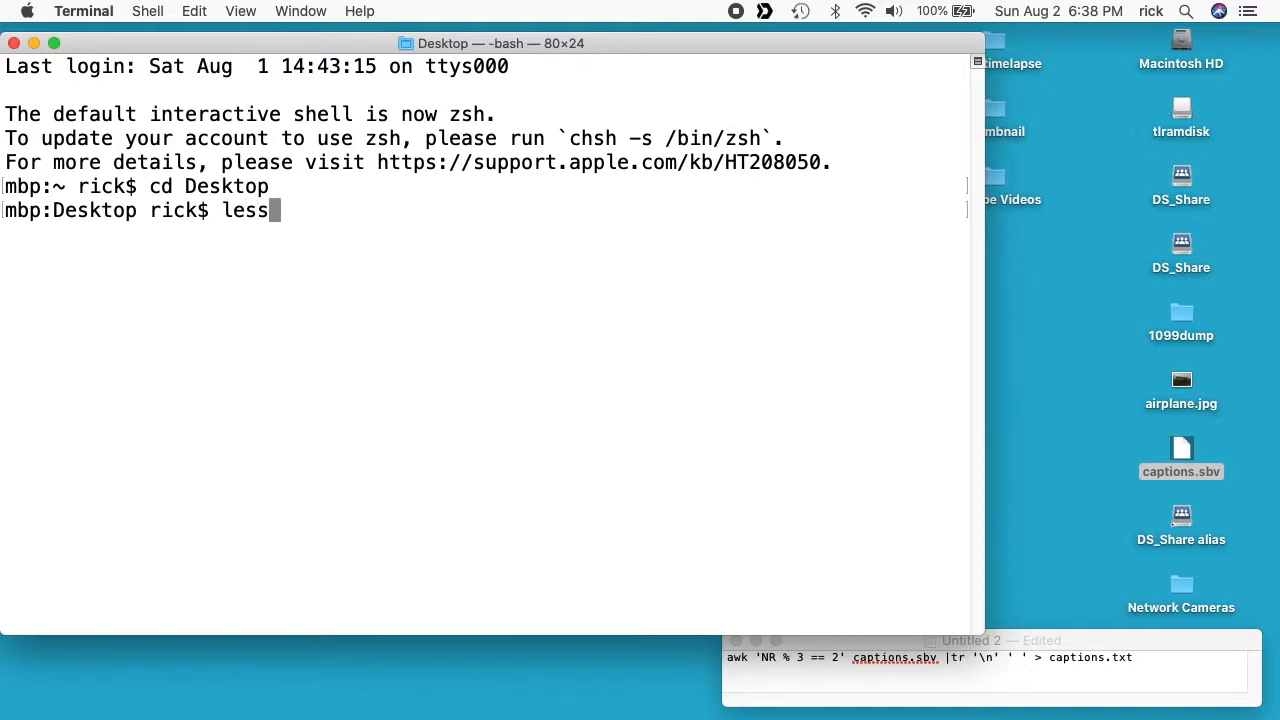
text(captions.sbv)
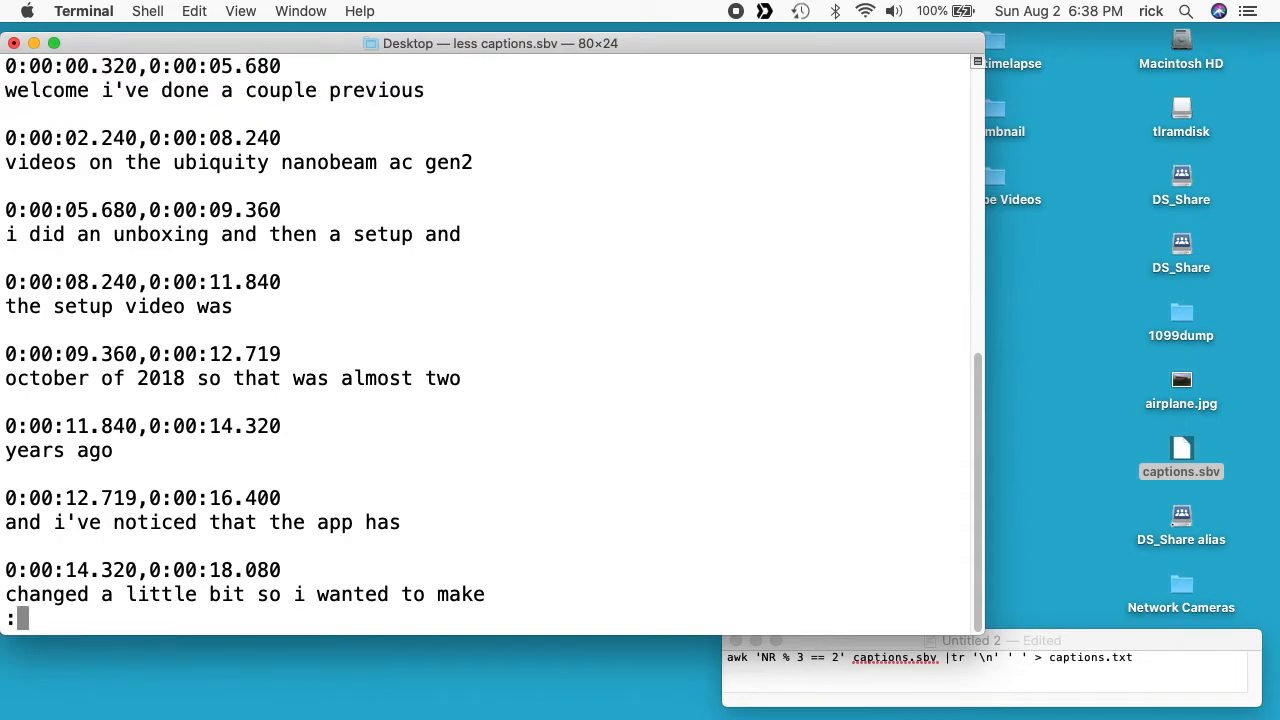
key(q)
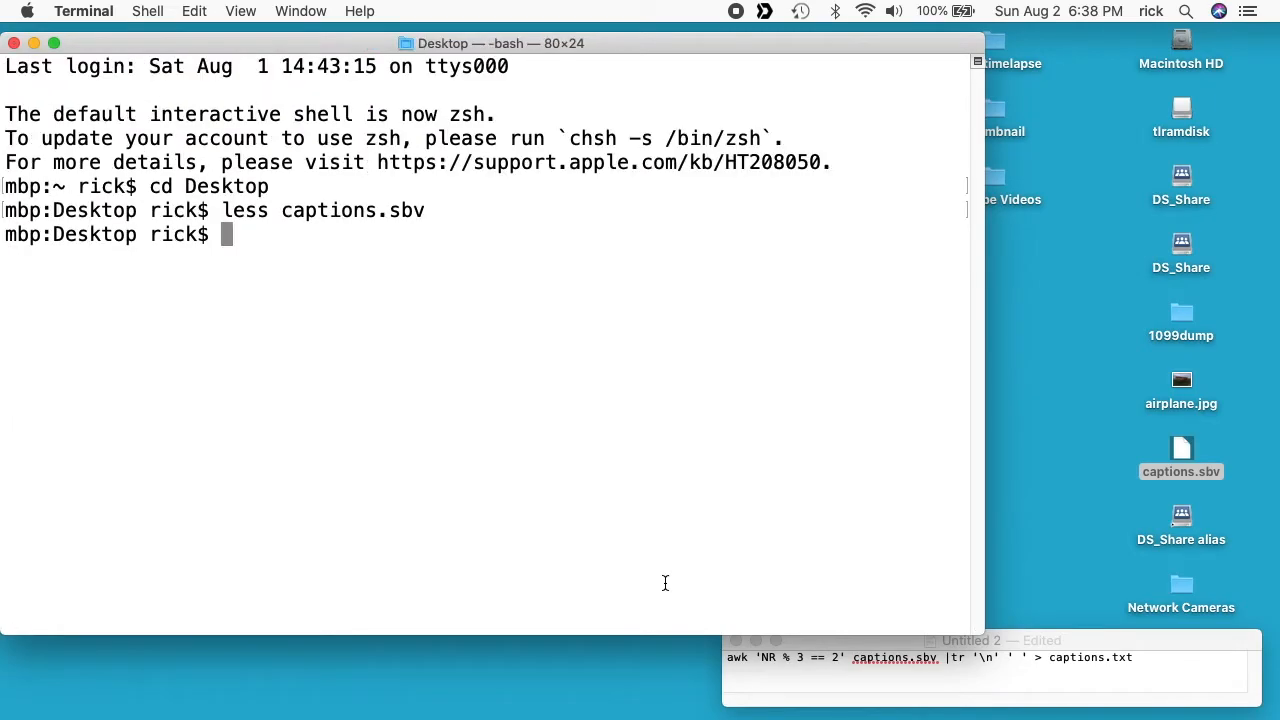
text(awk)
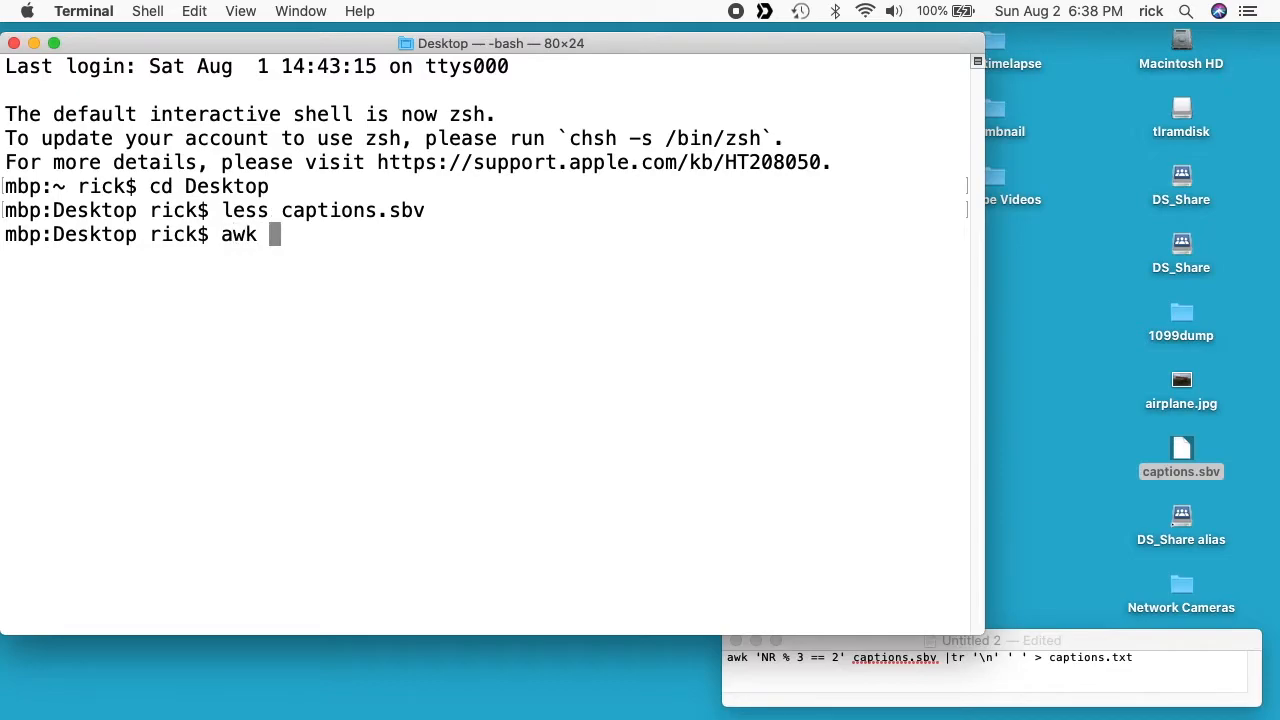
Run awk 'NR % 3 == 0' on captions.sbv, then show its first five lines with head -n5
text('NR)
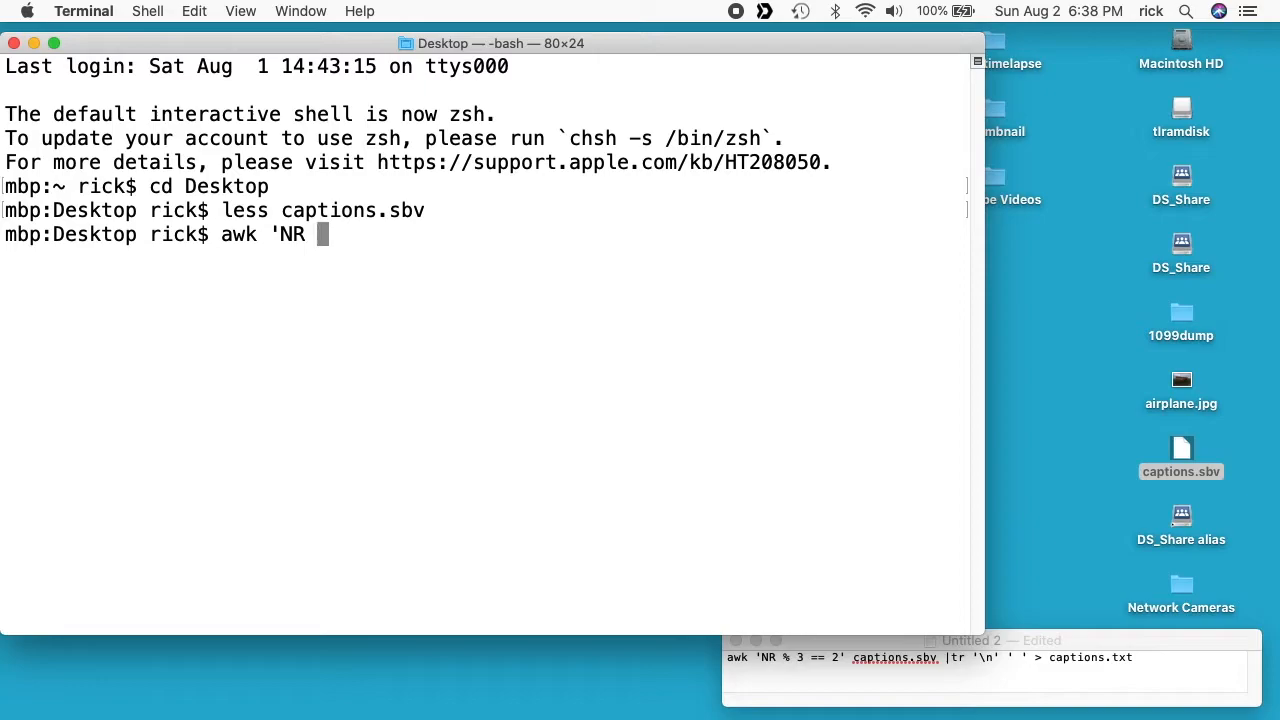
text(% 3)
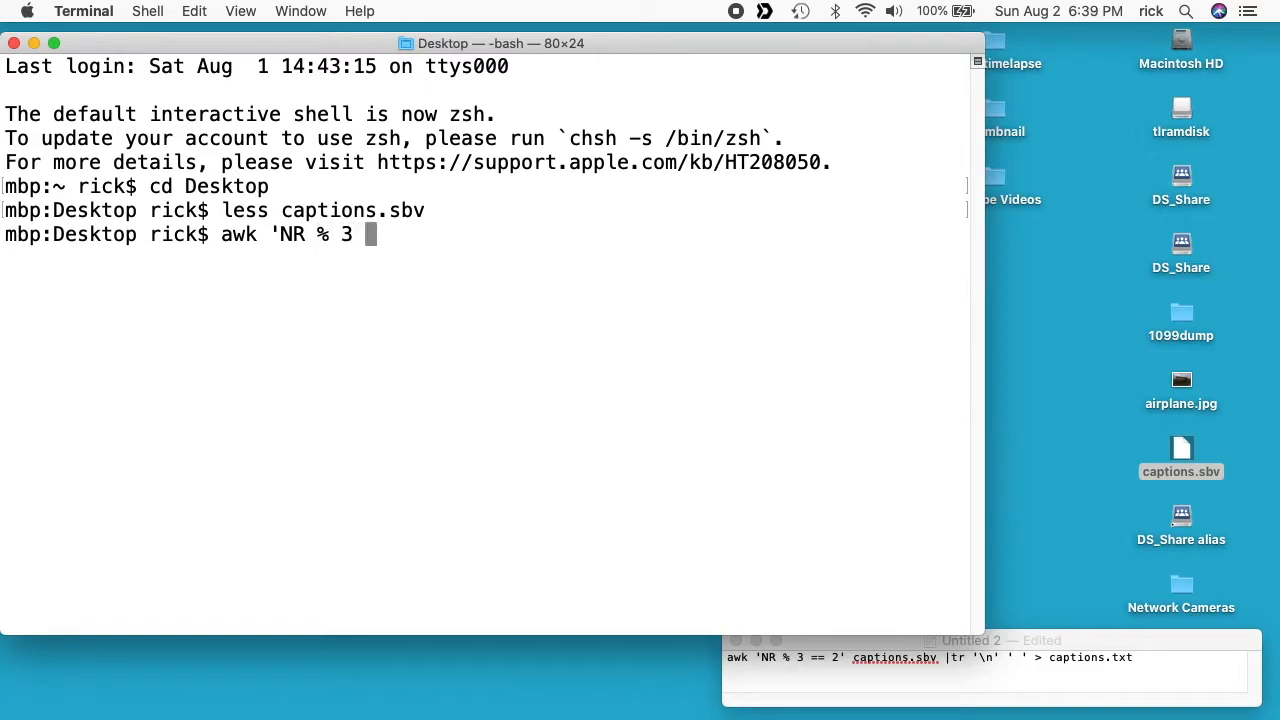
text(==0)
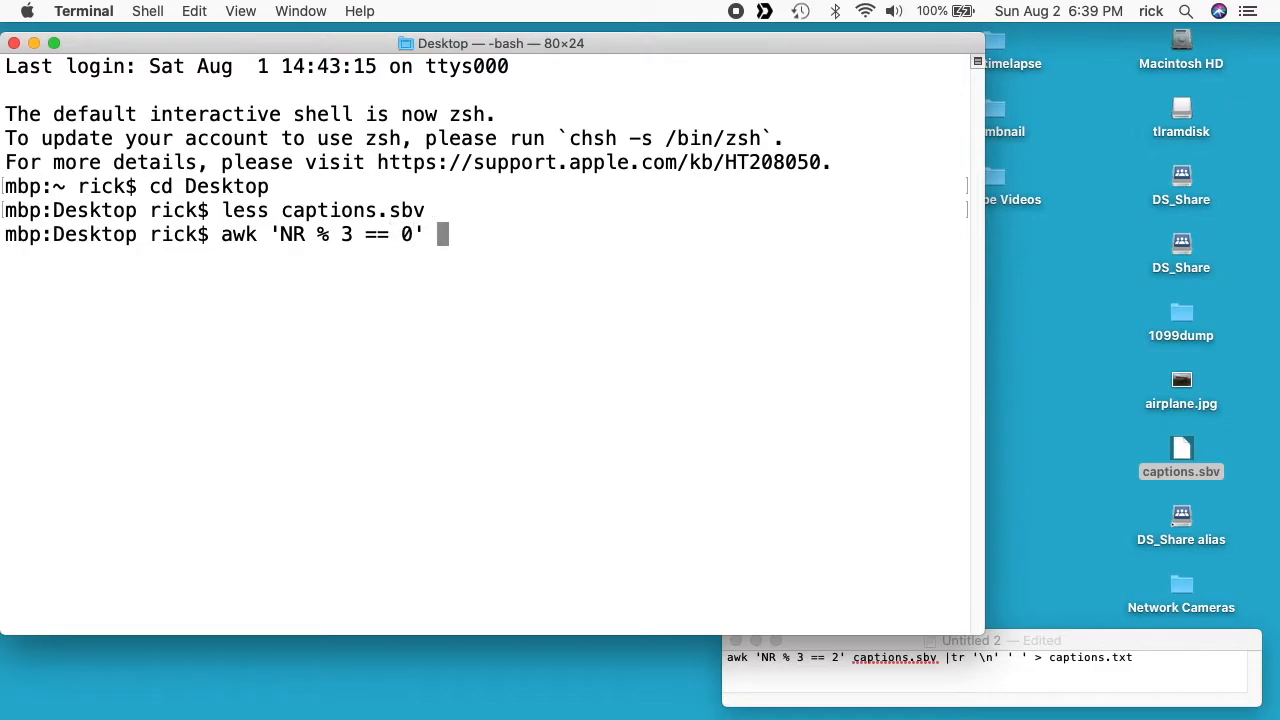
text(captions.sbv)
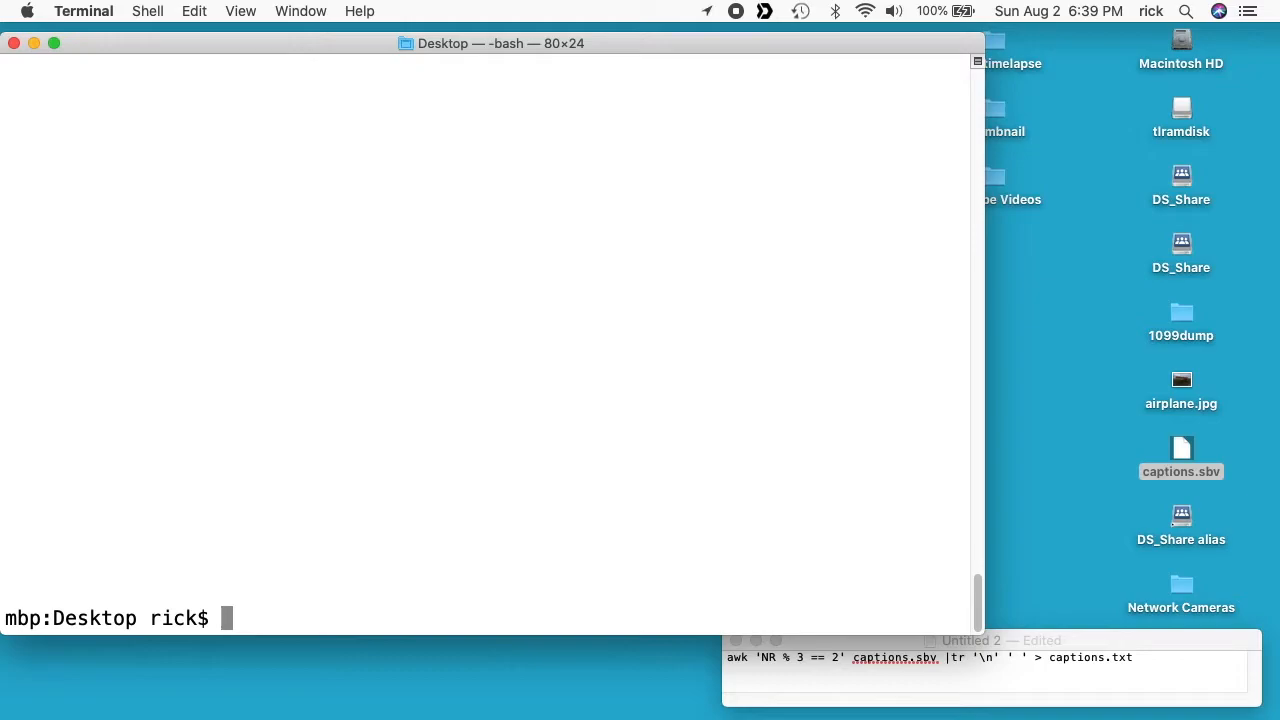
text(head -n5 captions.sbv)
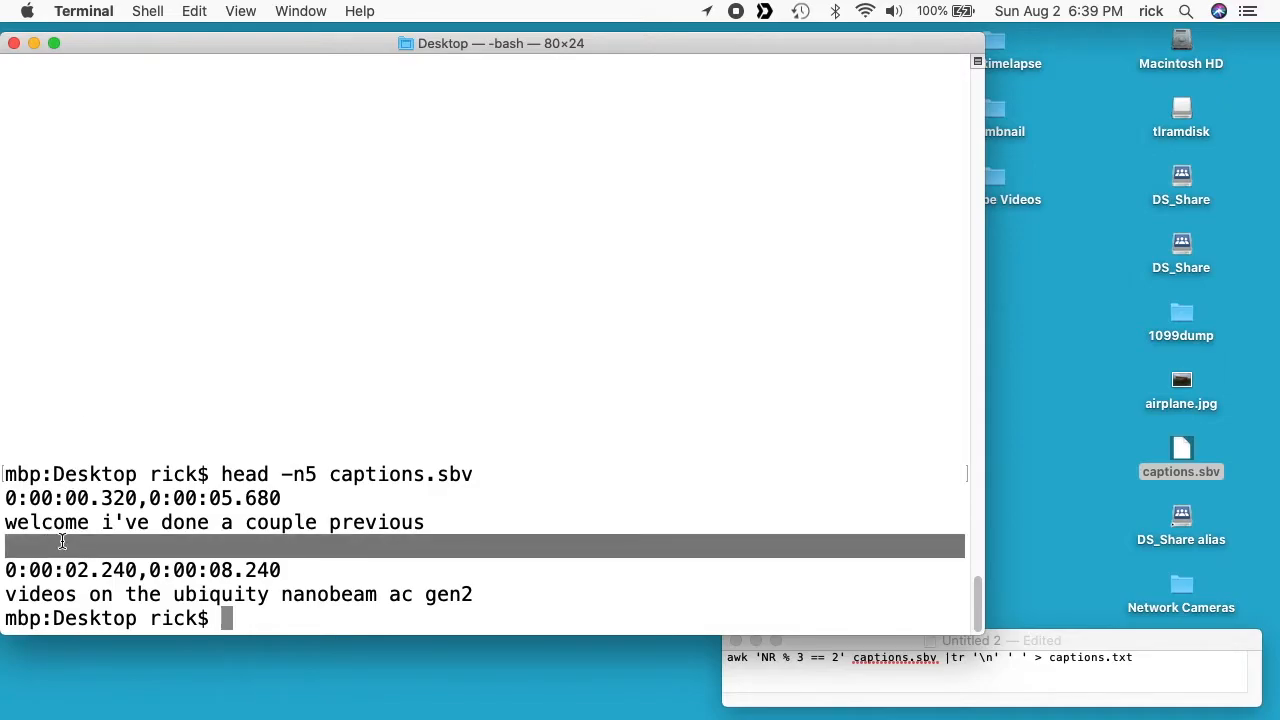
text(clear)
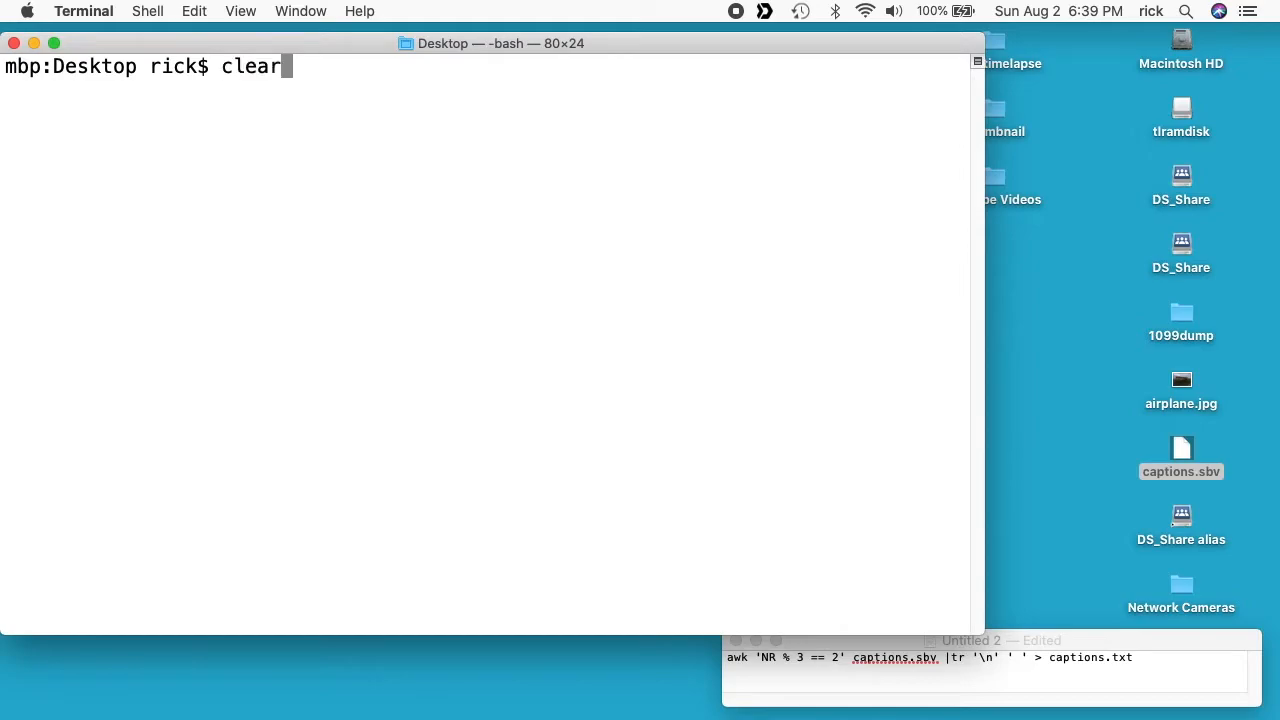
Print the timestamp lines (NR % 3 == 1), then the spoken lines (NR % 3 == 2), and clear
text(awk 'NR % 3 == 0' captions.sbv)
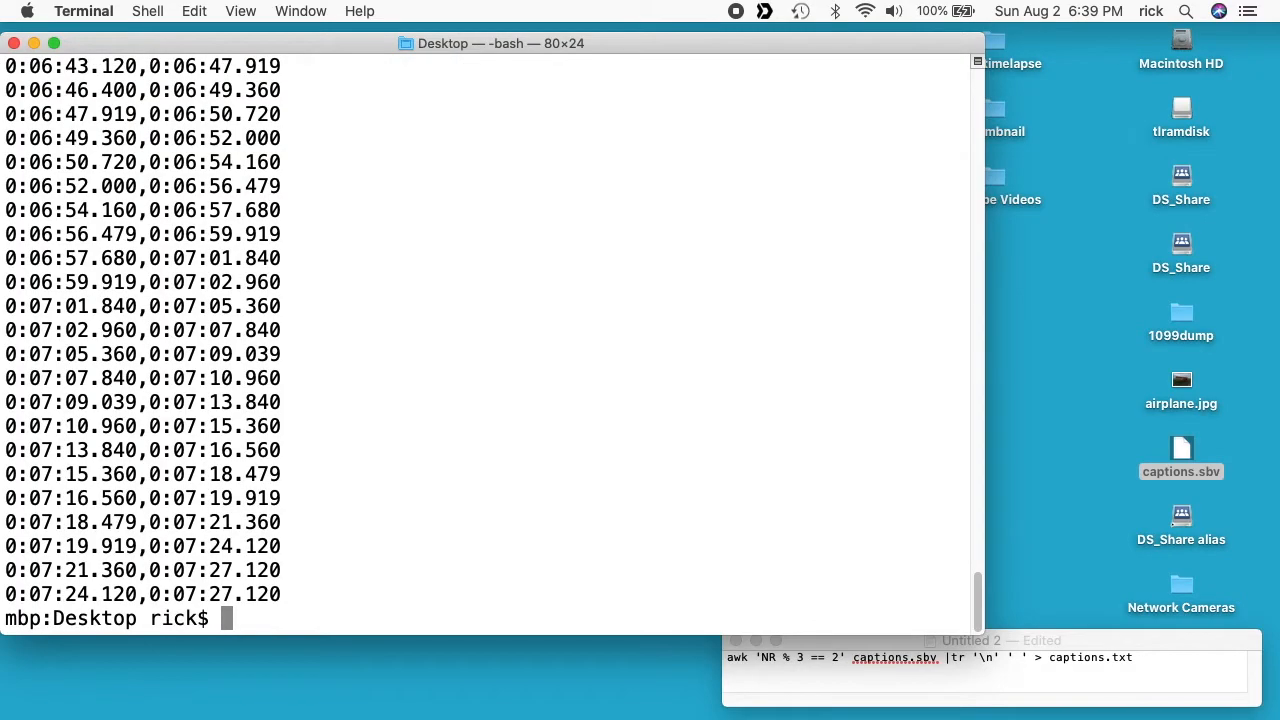
text(awk 'NR % 3 == 1' captions.sbv)
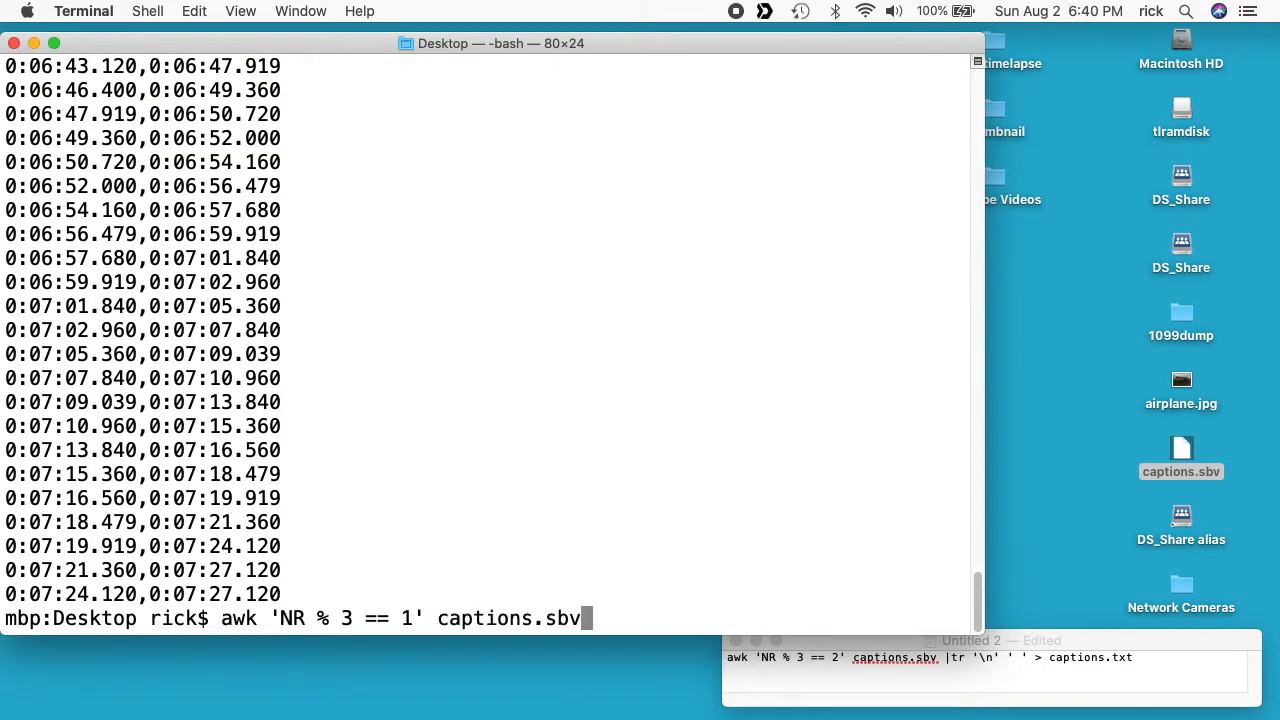
text(2)
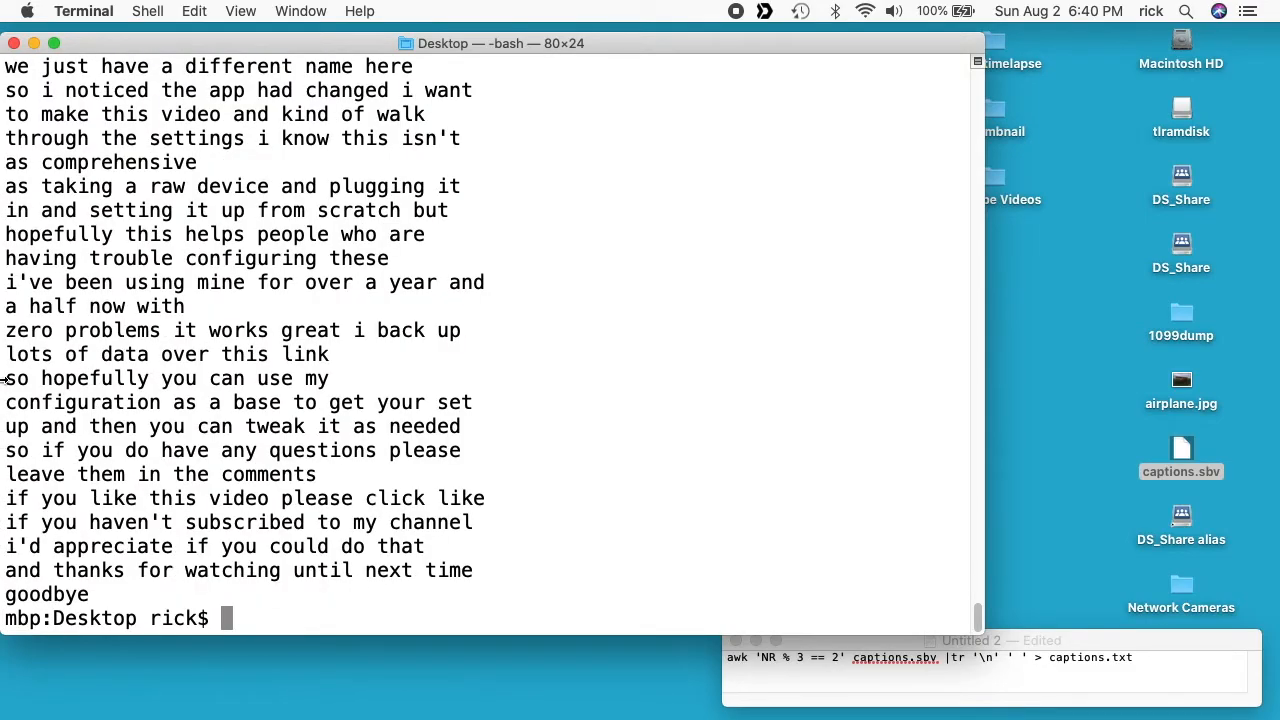
text(clear)
text(awk 'NR % 3 == 2' captions.sbv)
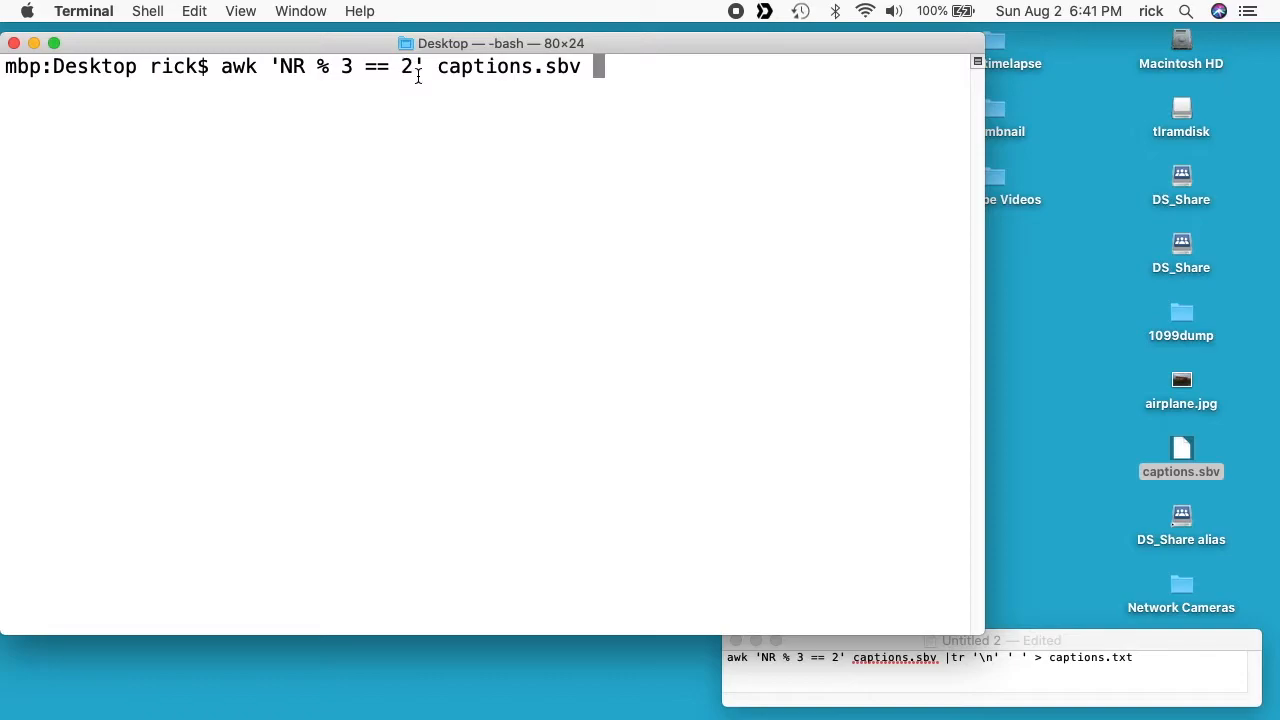
mouse_move(410, 75)
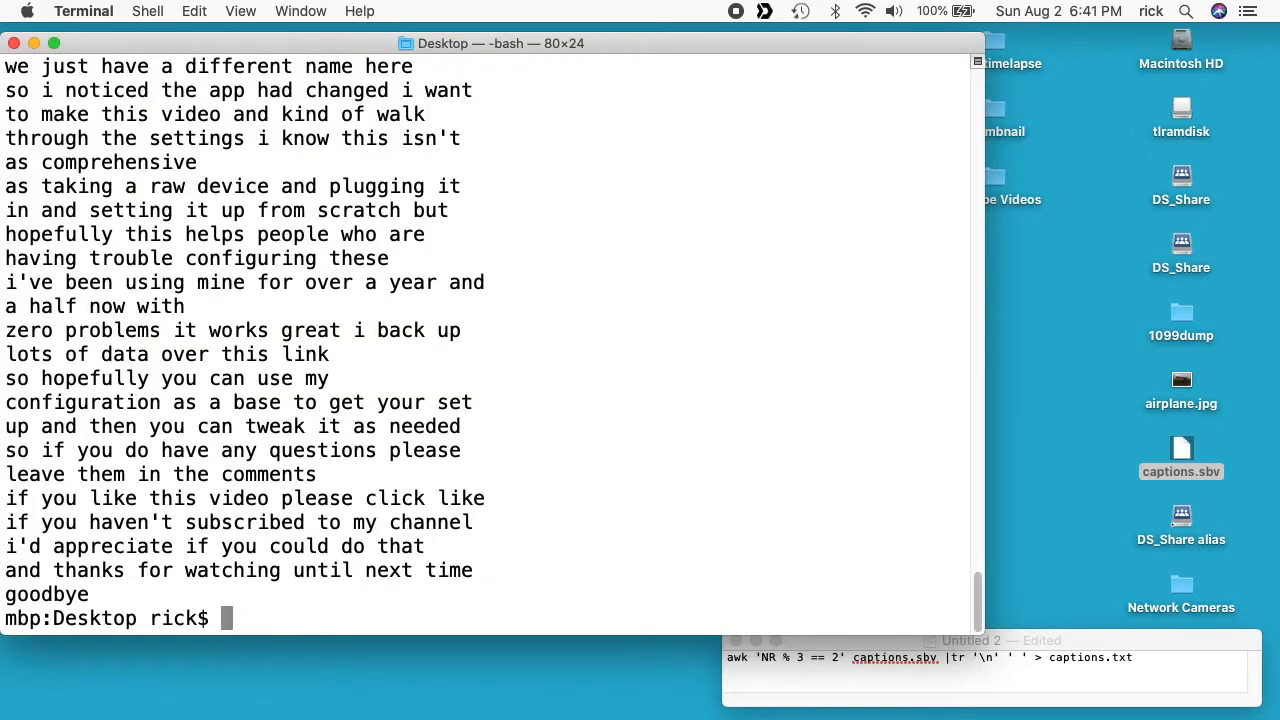
mouse_move(648, 262)
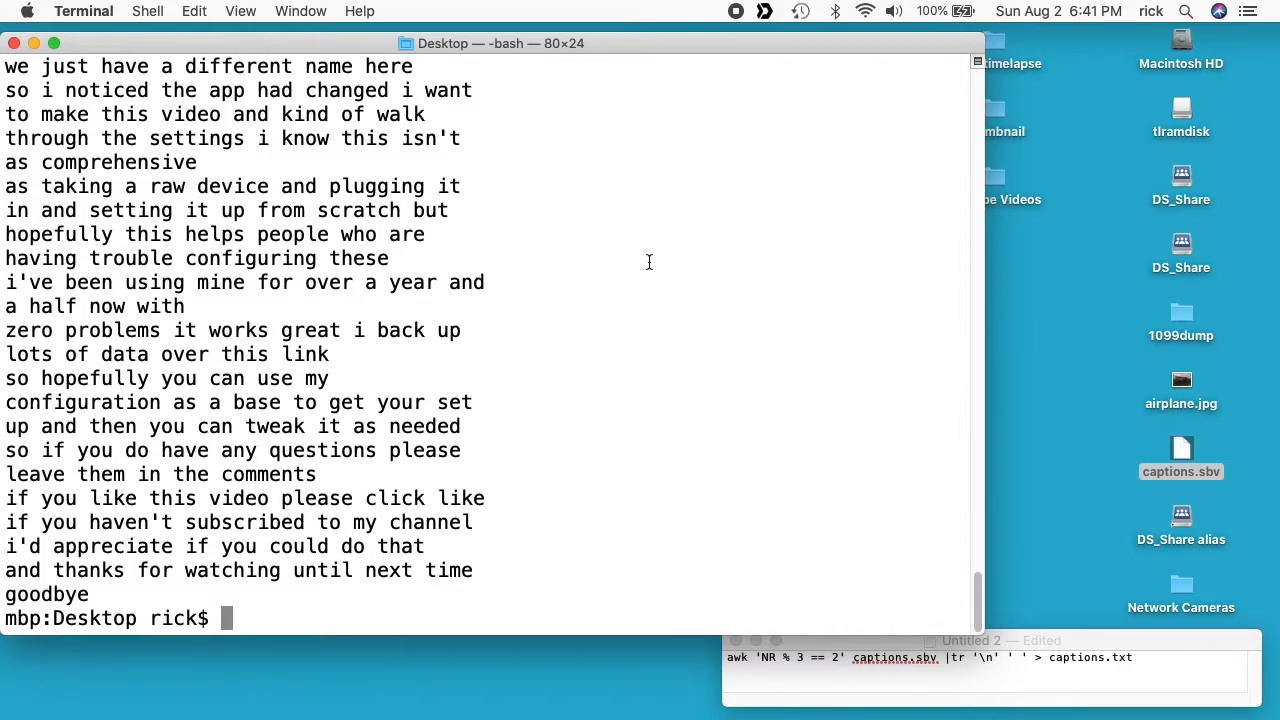
mouse_move(539, 323)
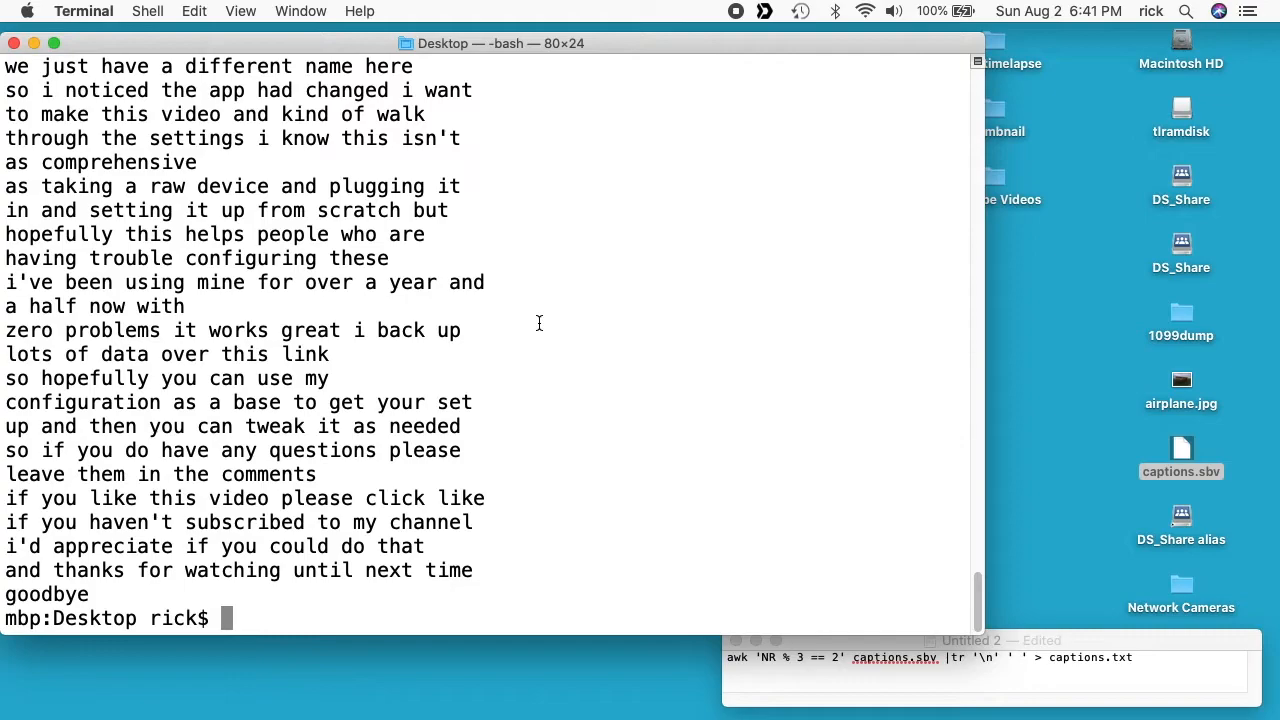
mouse_move(346, 309)
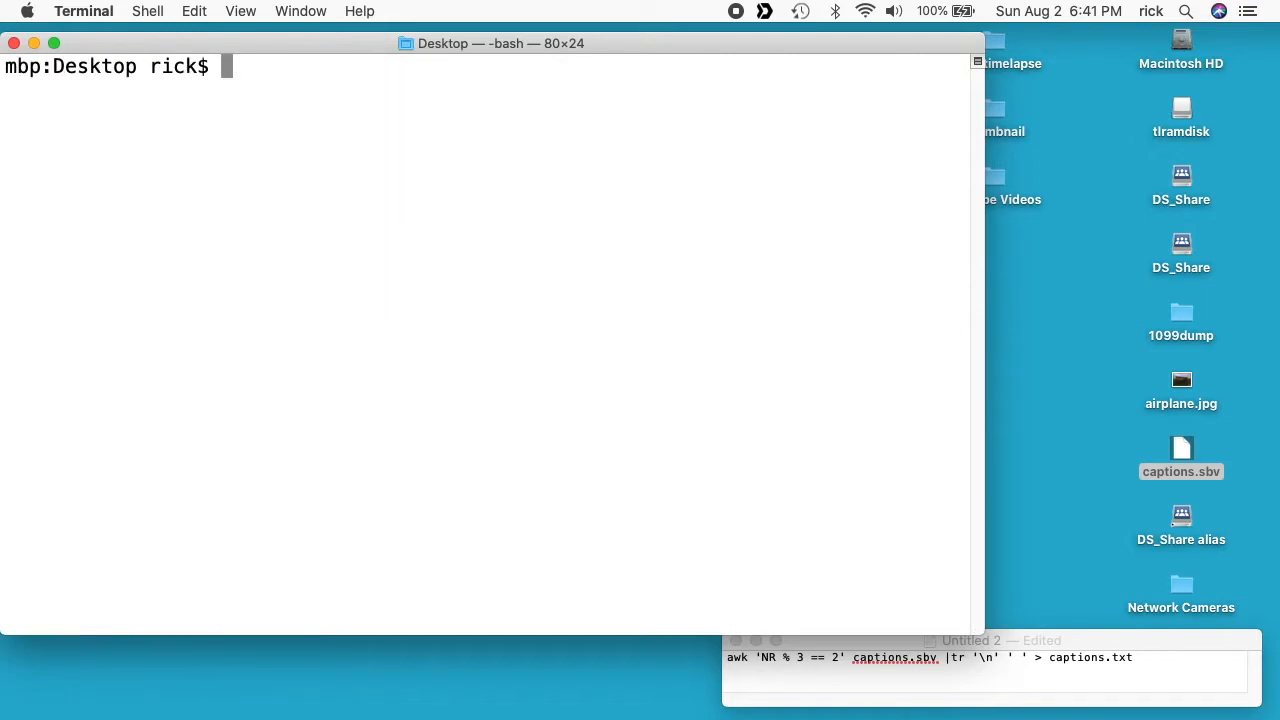
Pipe awk 'NR % 3 == 2' captions.sbv into tr '\n' ' ' to join spoken lines
text(awk 'NR % 3 == 2' captions.sbv |)
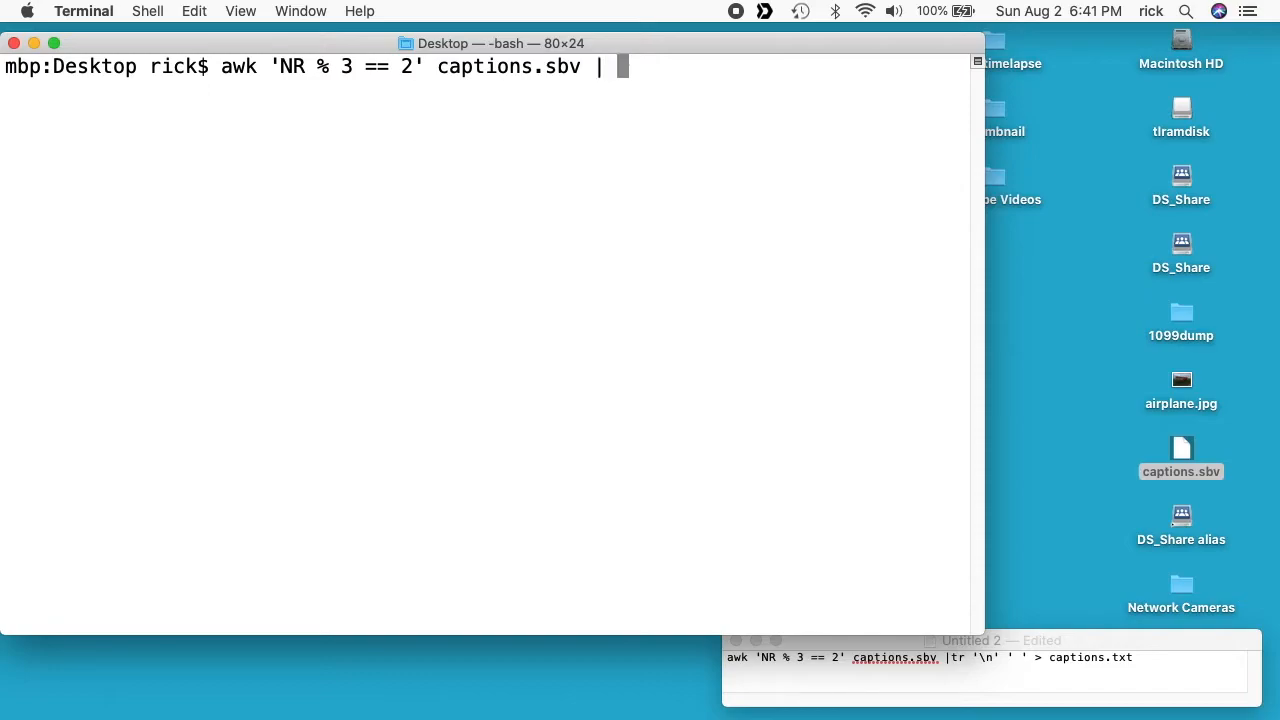
text(tr)
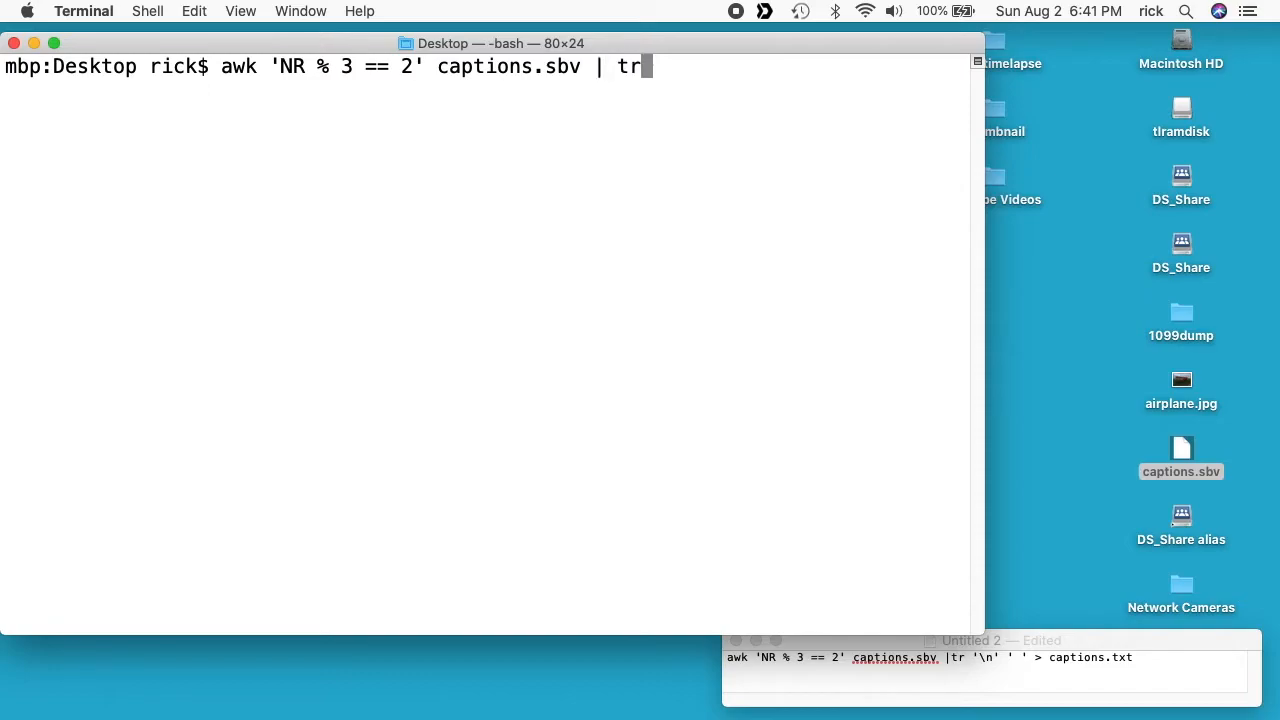
text(')
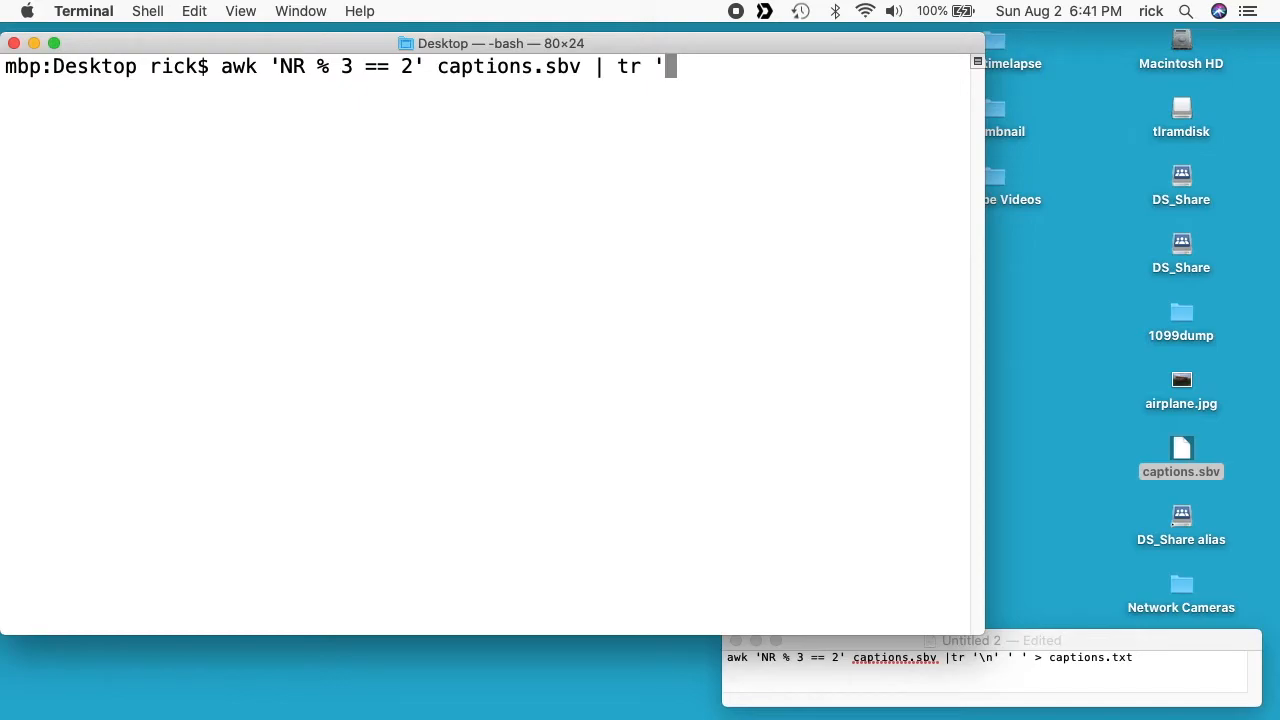
text(\n')
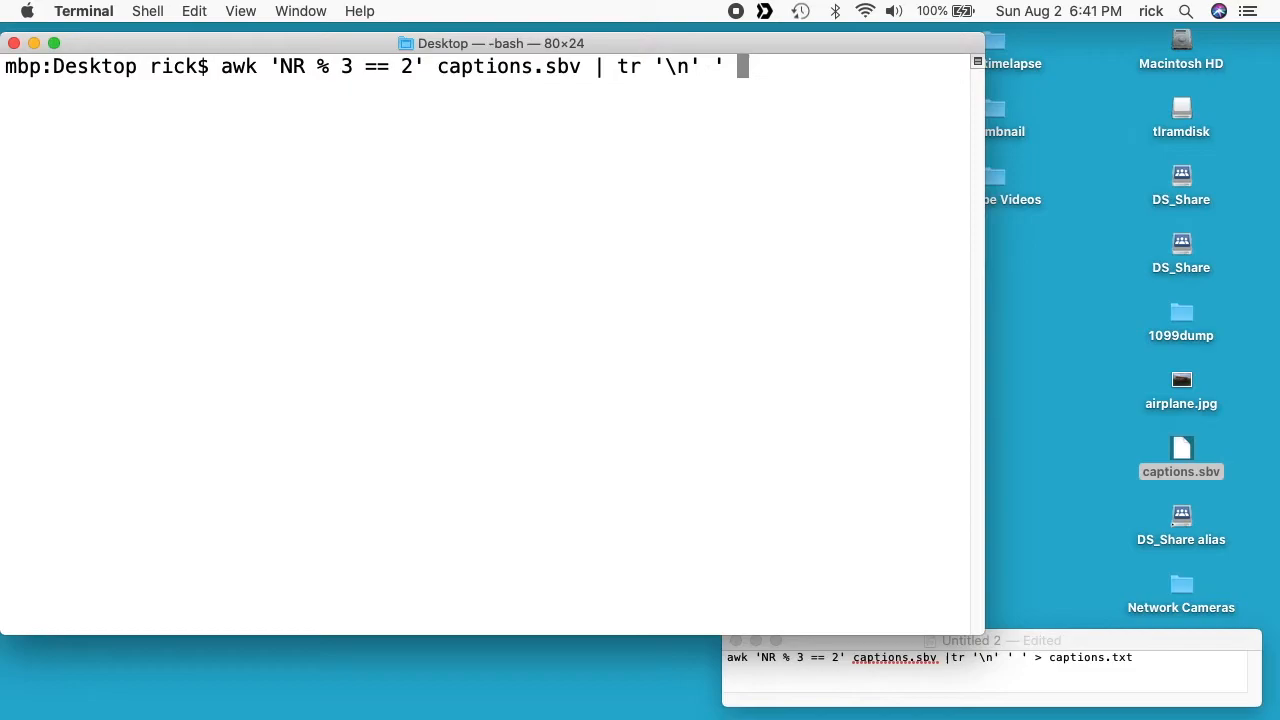
text(')
text(clear)
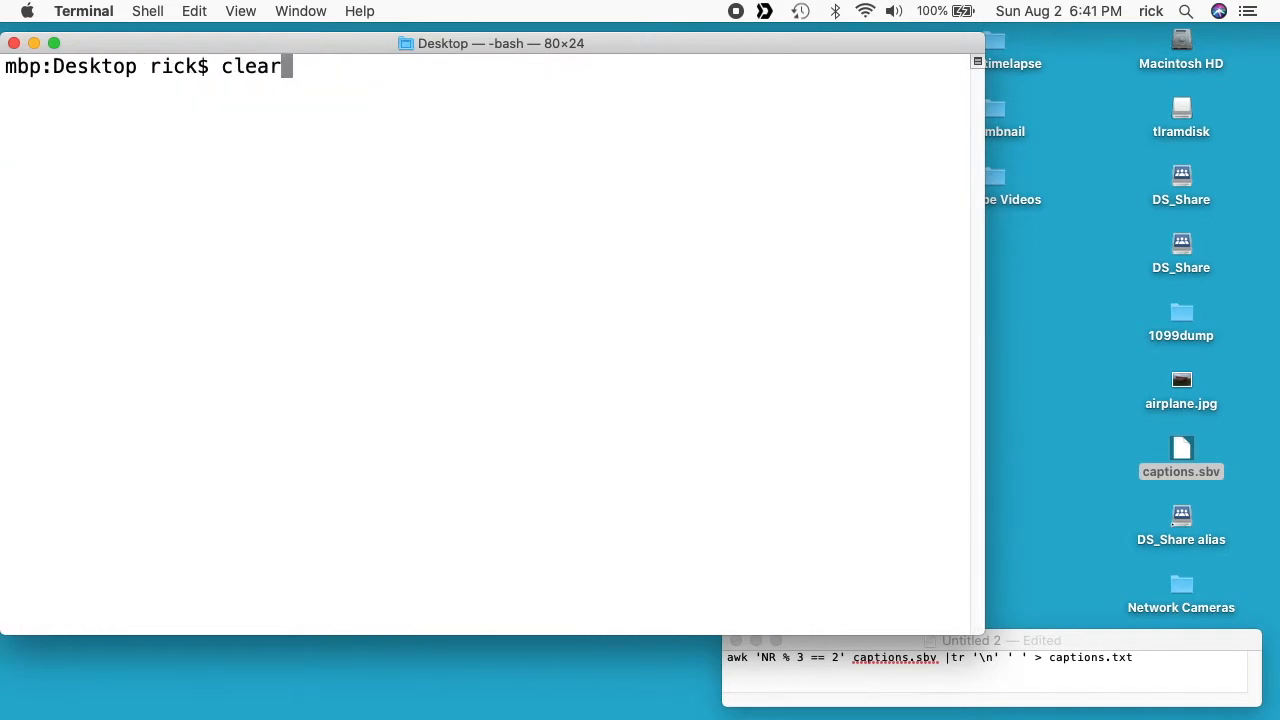
Redirect the space-joined spoken text into captions.txt and view it with less
text(awk 'NR % 3 == 2' captions.sbv | tr '\n' ' ' >)
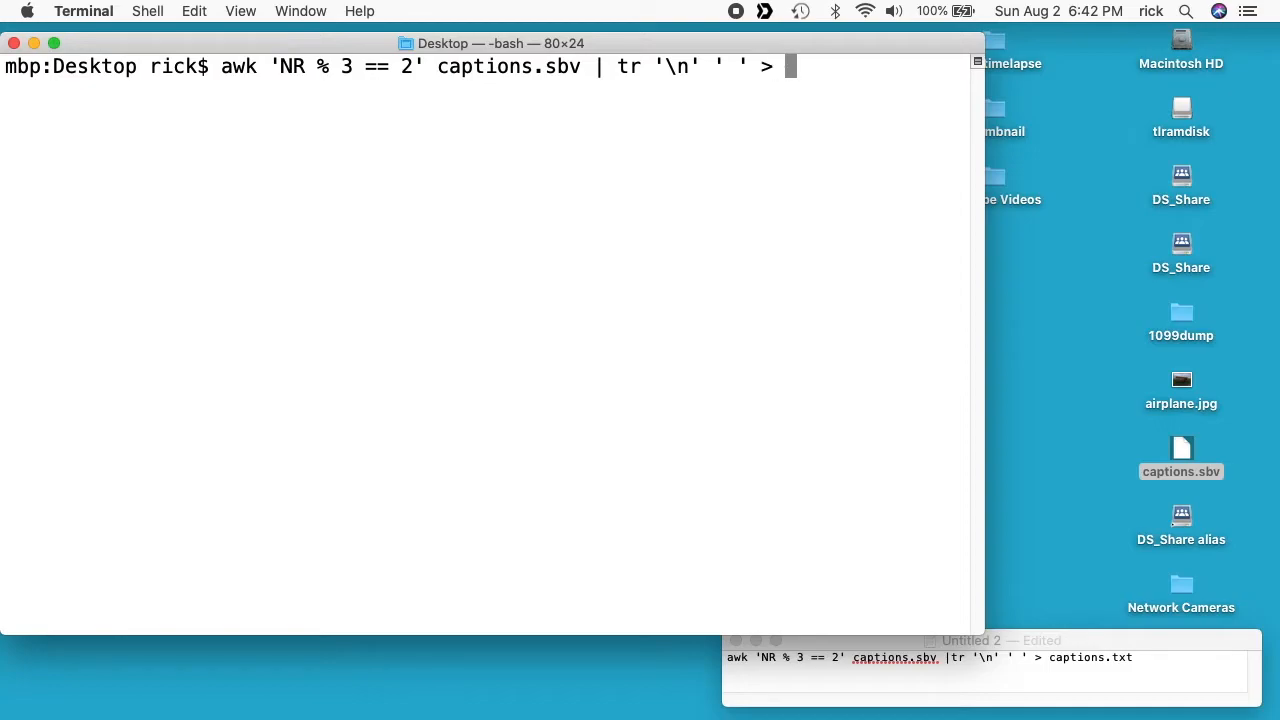
text(captions.txt)
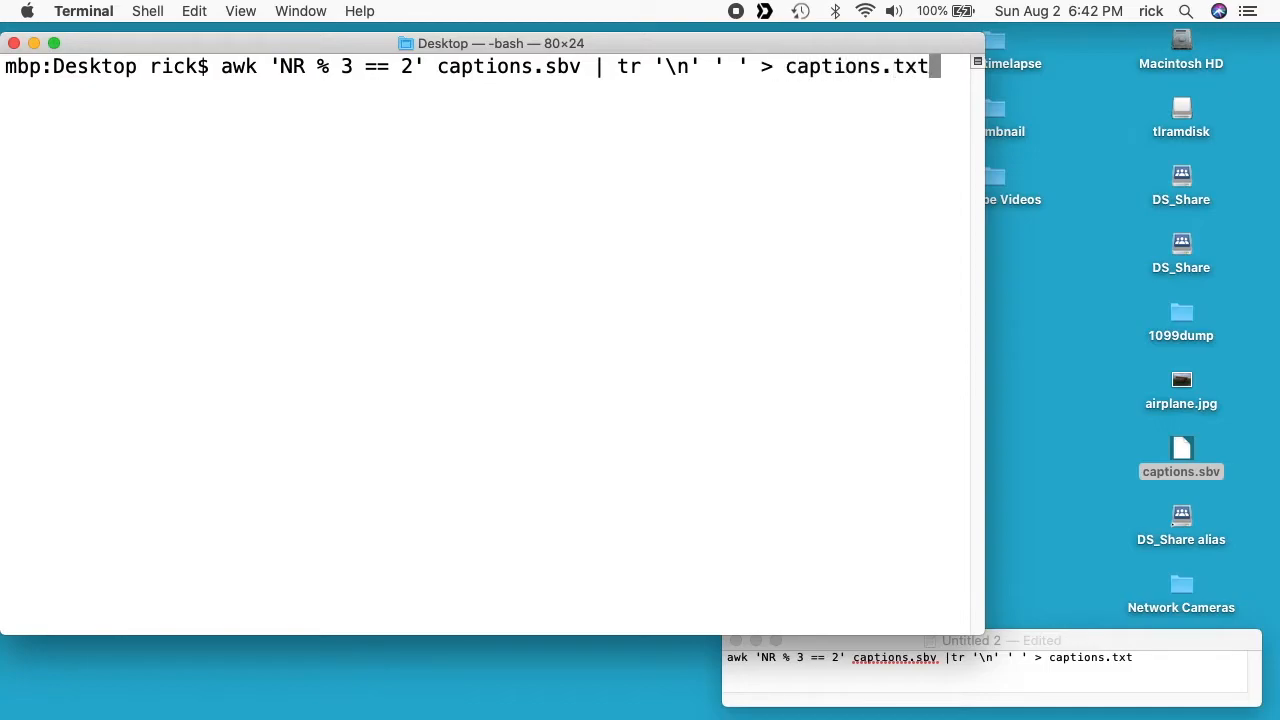
text(less c)
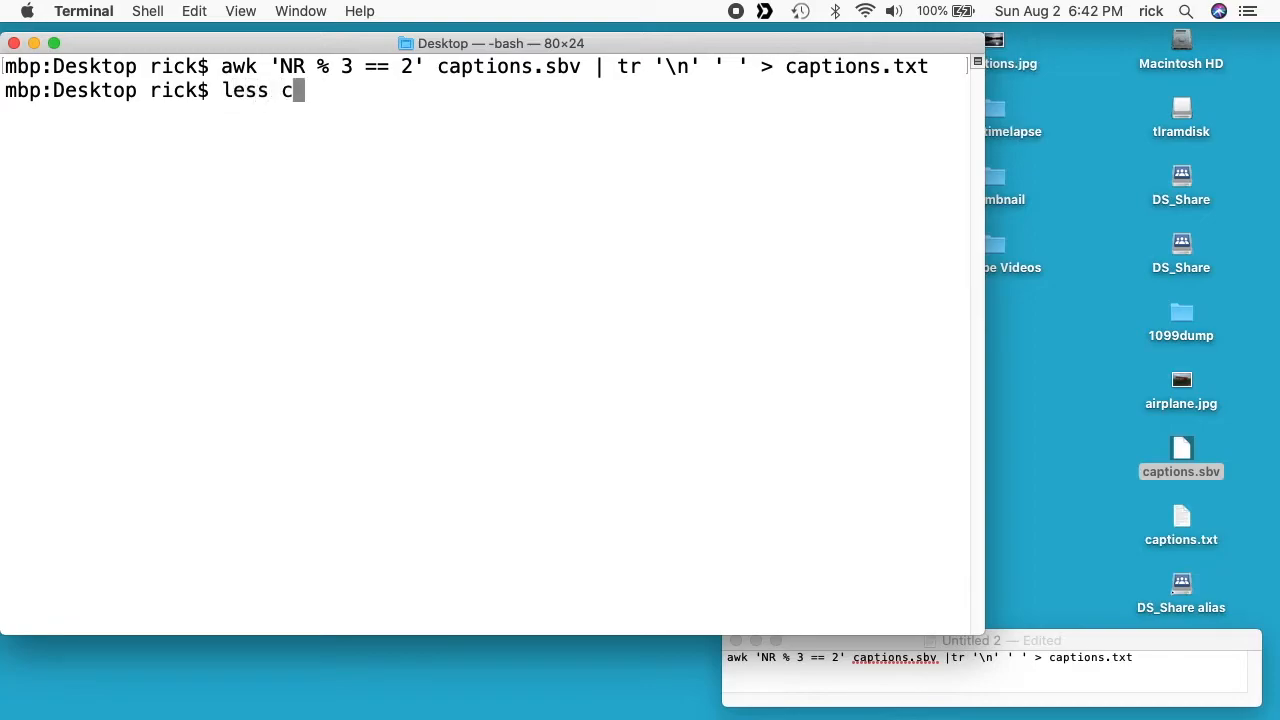
key(Return)
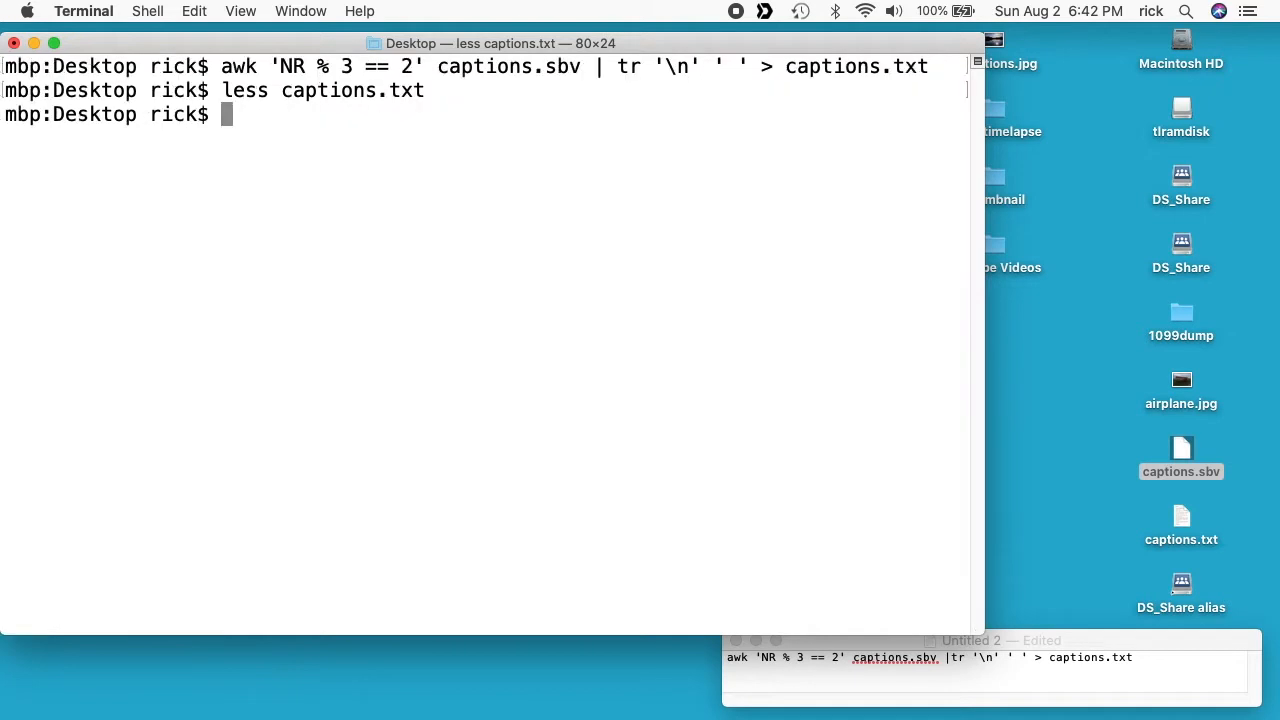
text(clear)
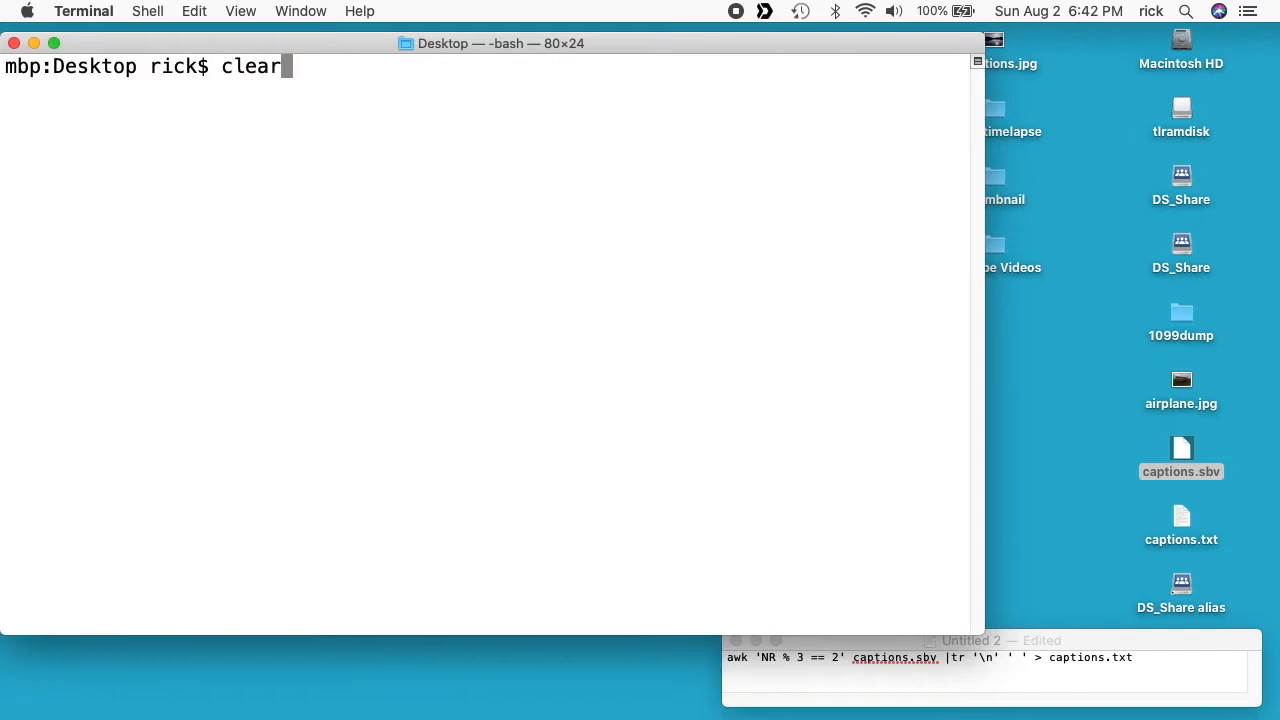
Rewrite captions.txt with one spoken line per line, then review it with less
text(awk 'NR % 3 == 2' captions.sbv | tr '\n' ' ' > captions.txt)
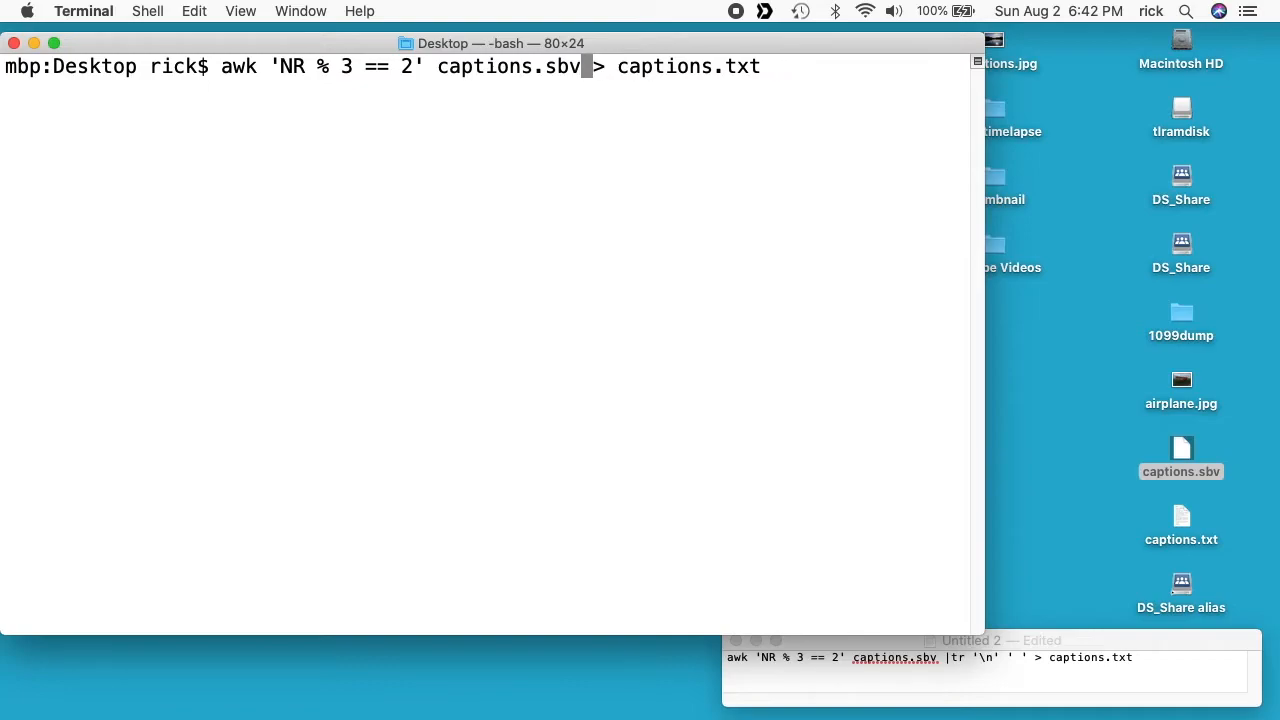
mouse_move(443, 72)
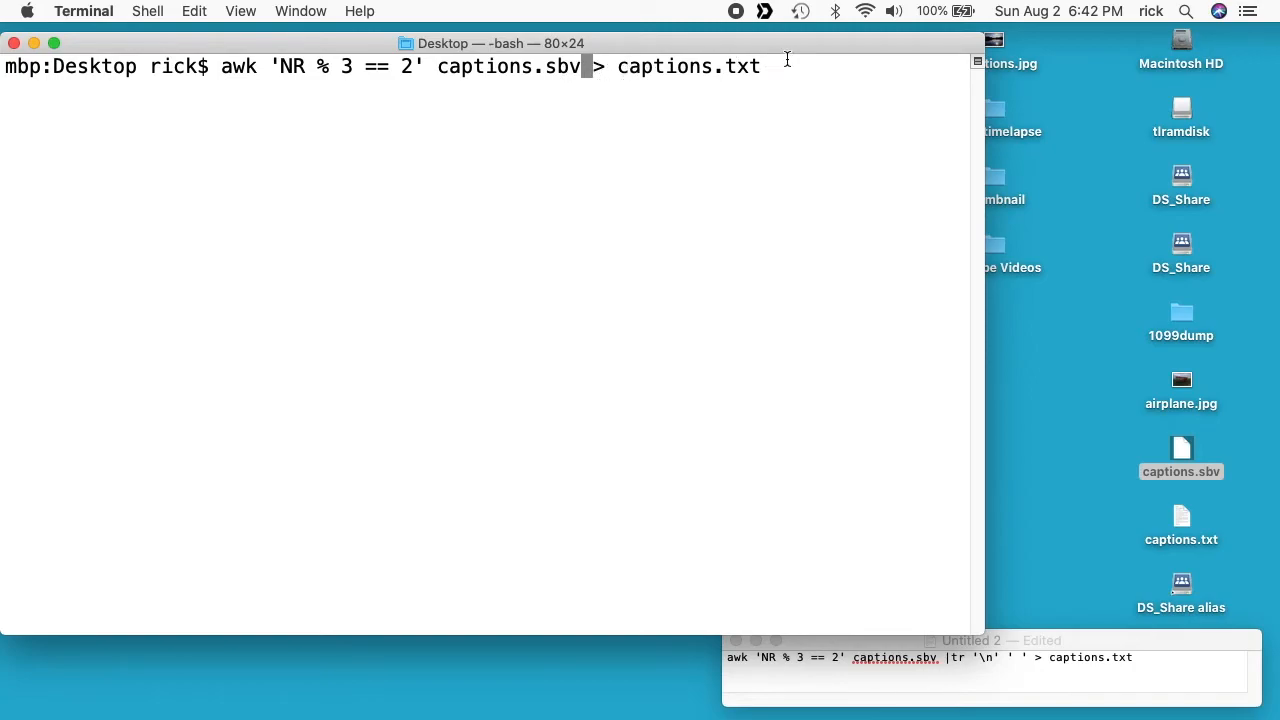
text(less)
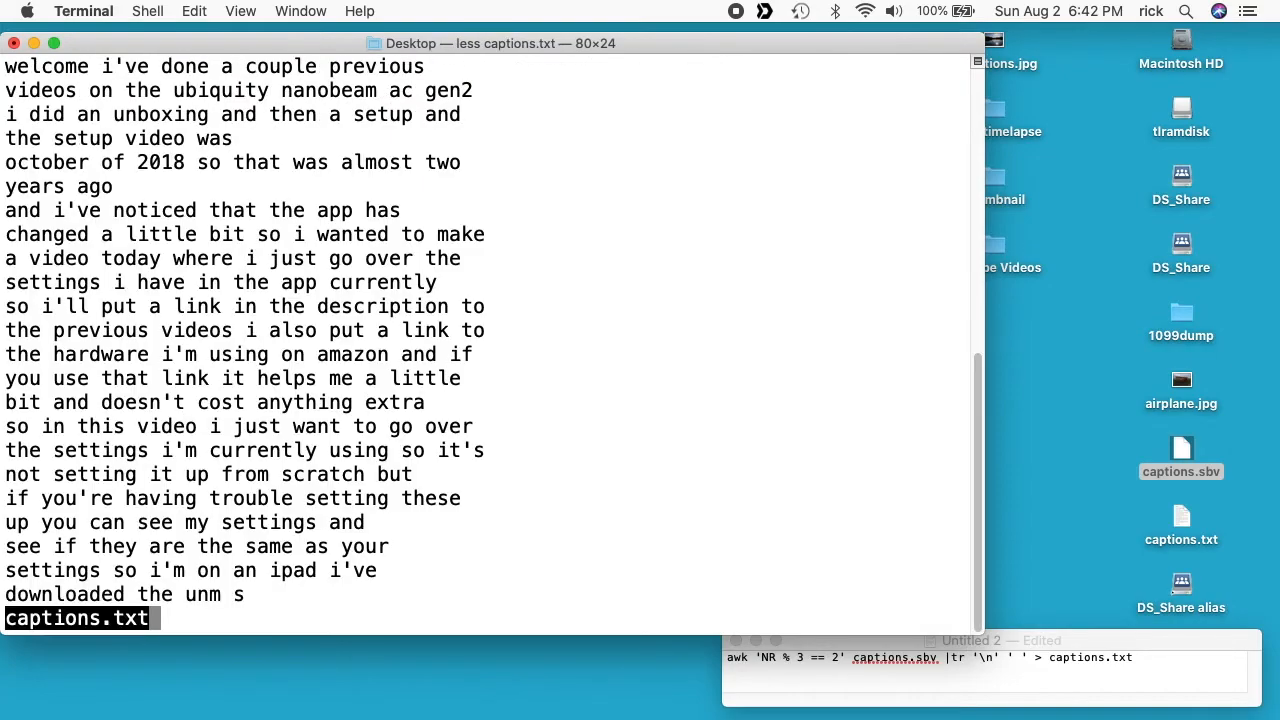
key(q)
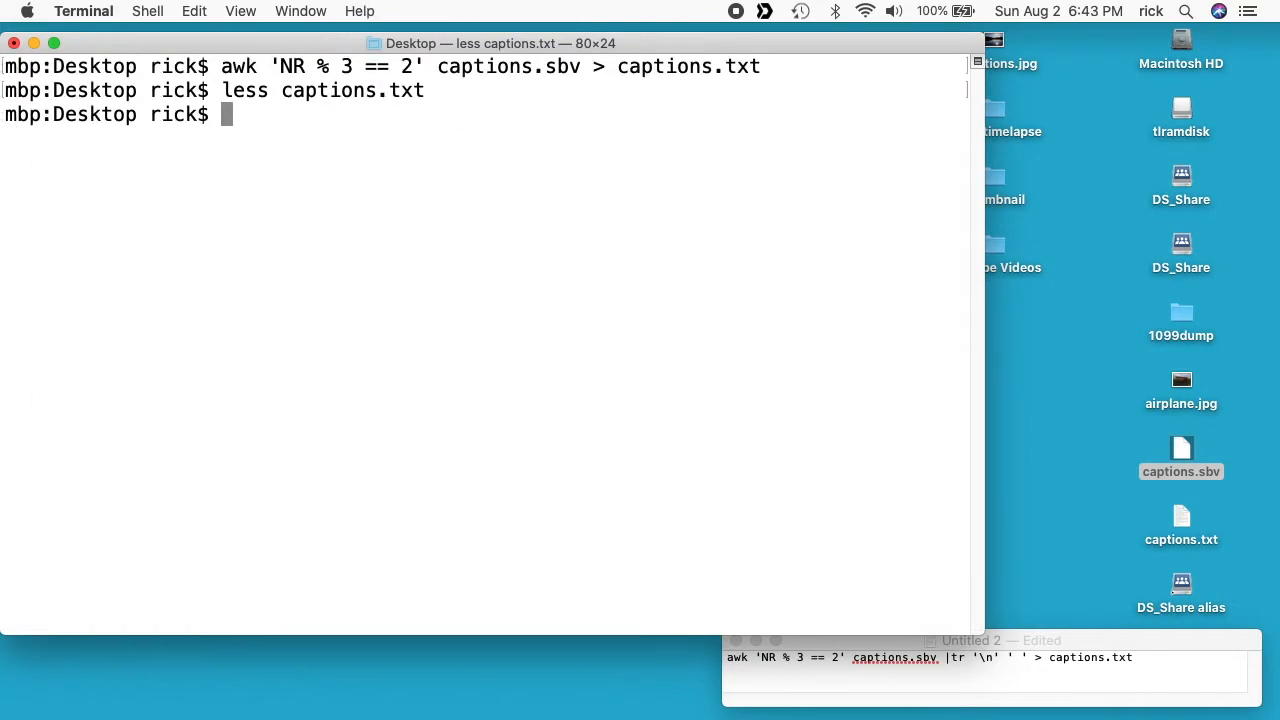